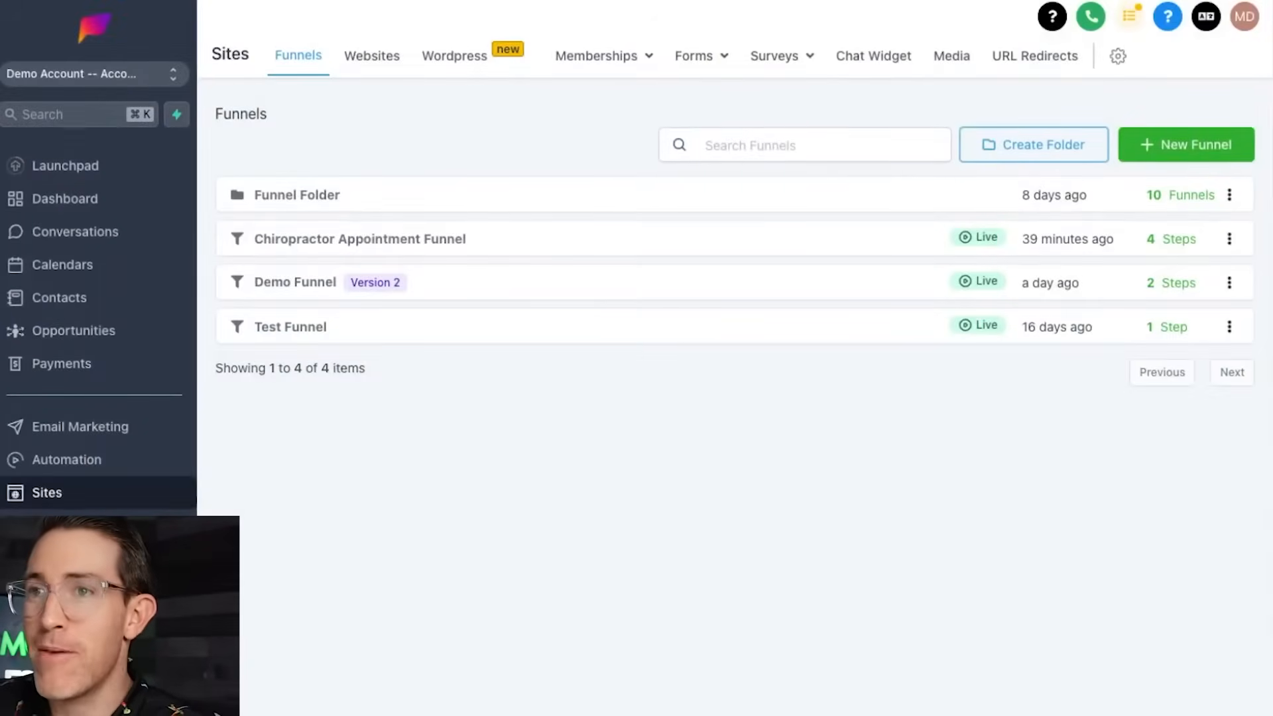
# Step: Start a new funnel and browse template categories like Agency, Attorneys and Chiropractor
pyautogui.click(1186, 145)
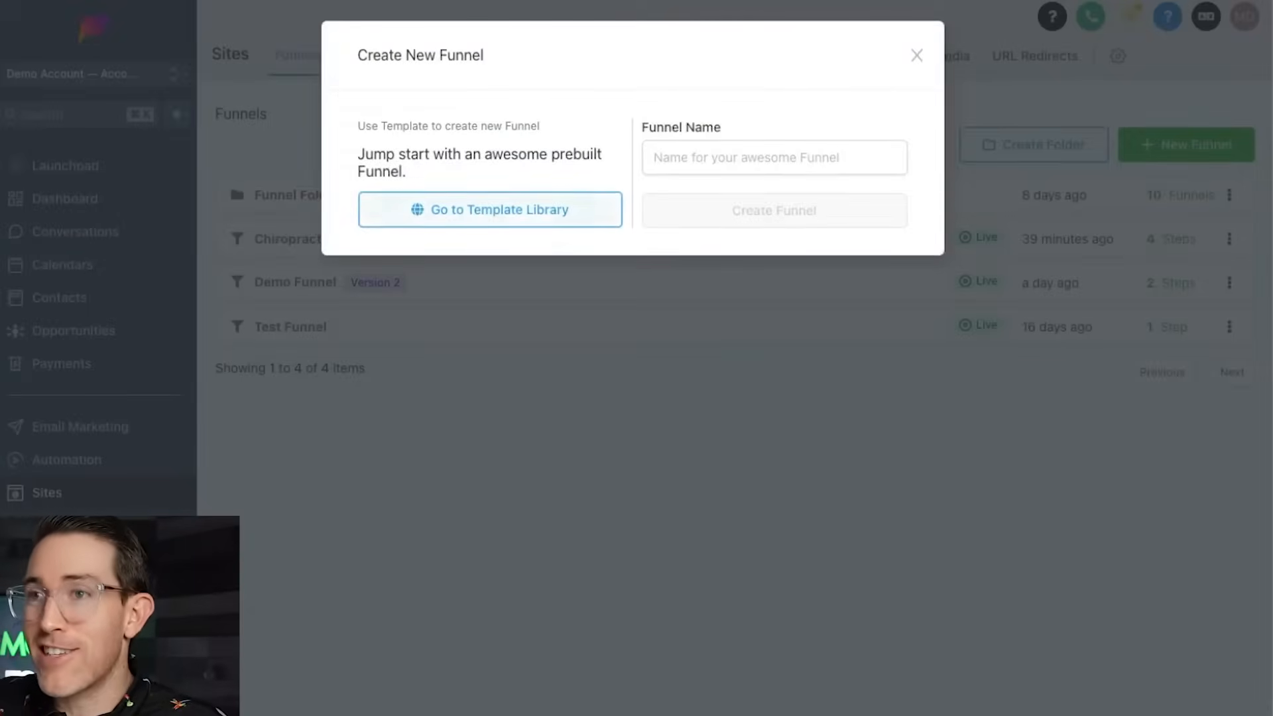
pyautogui.click(489, 209)
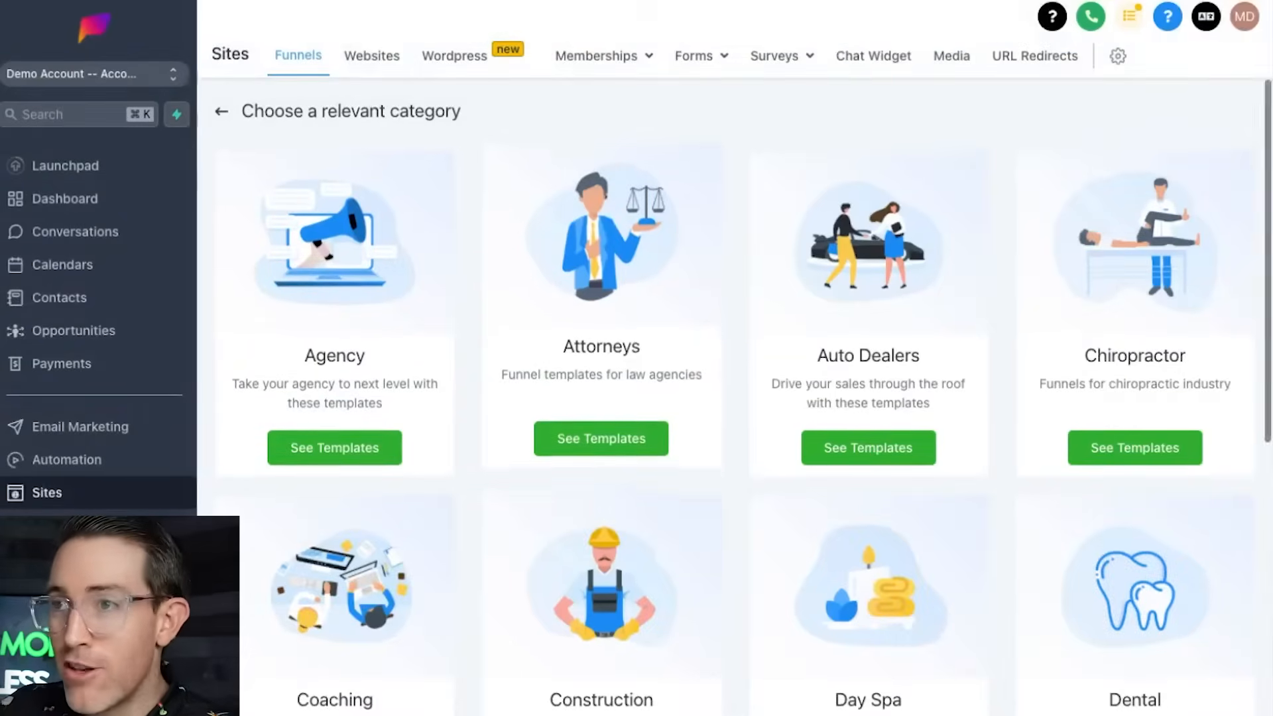
pyautogui.scroll(-3)
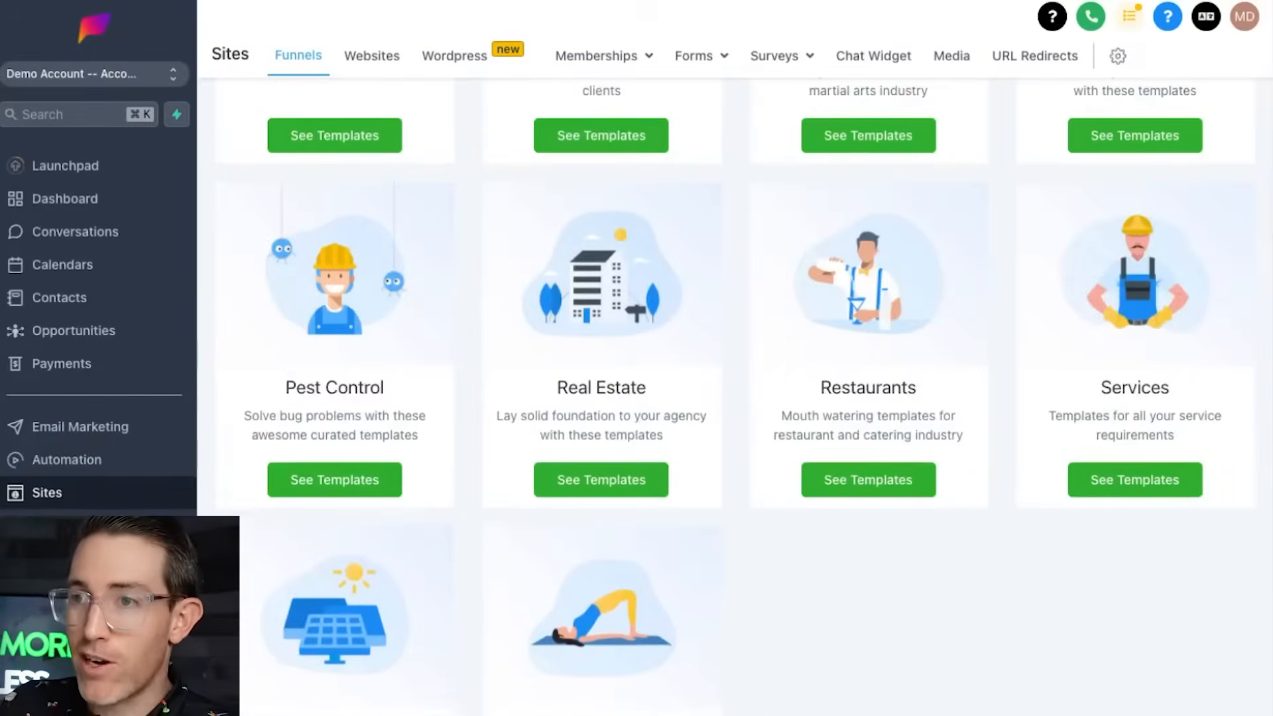
pyautogui.scroll(3)
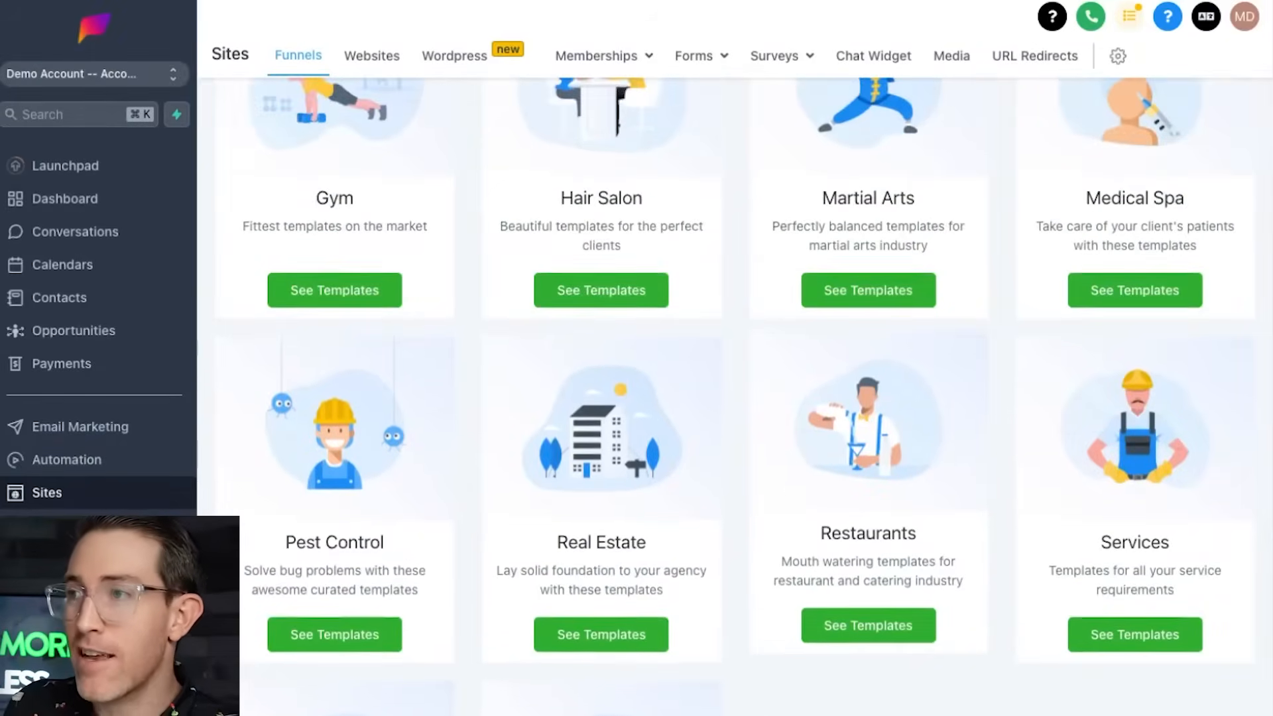
pyautogui.scroll(3)
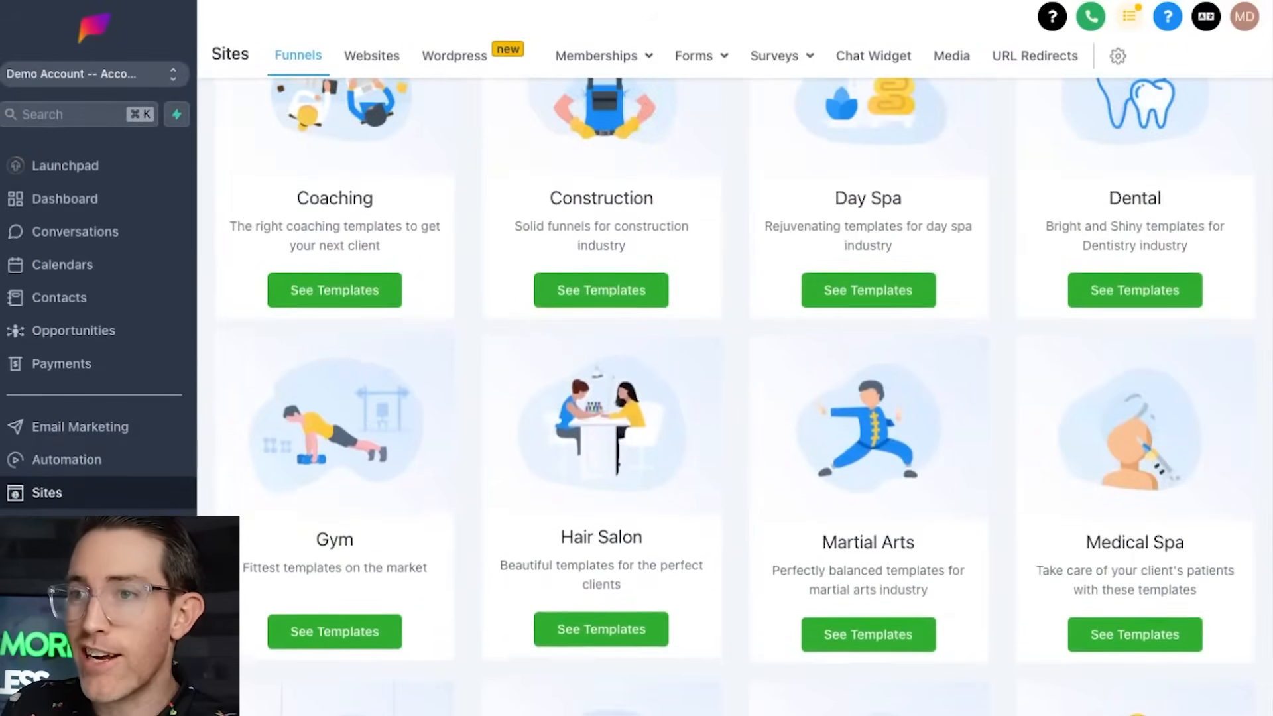
pyautogui.scroll(3)
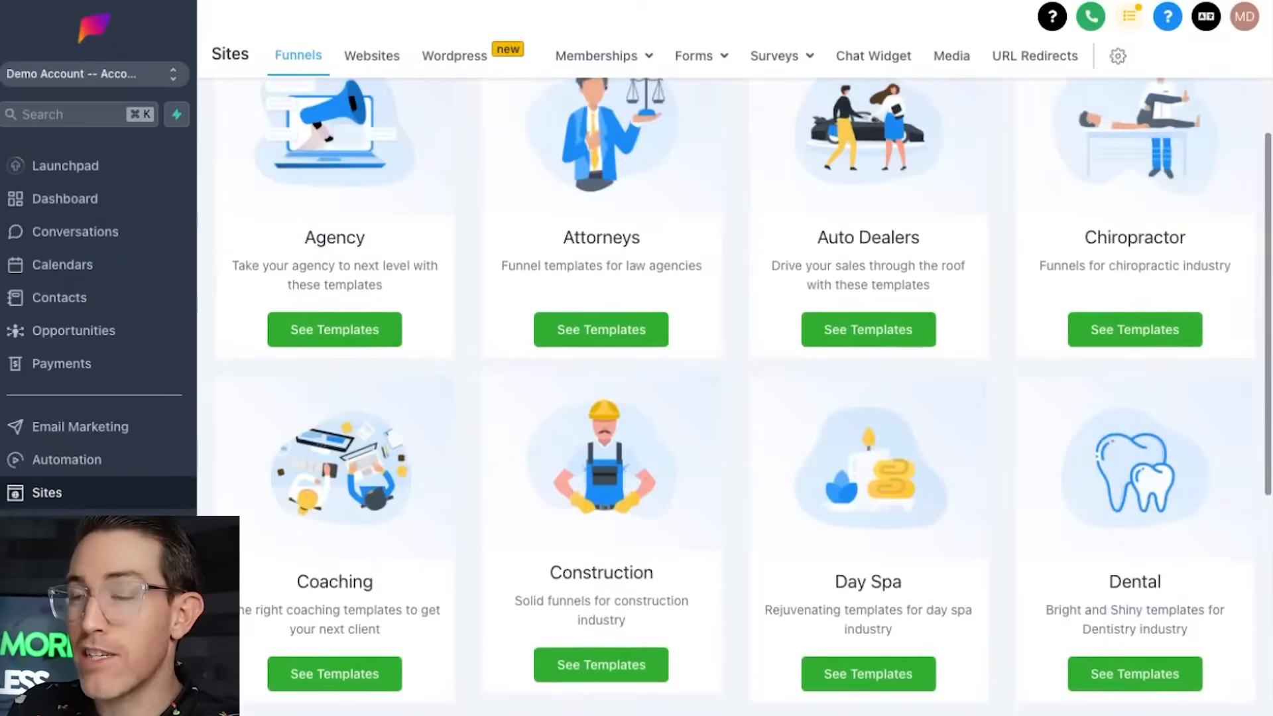
pyautogui.scroll(3)
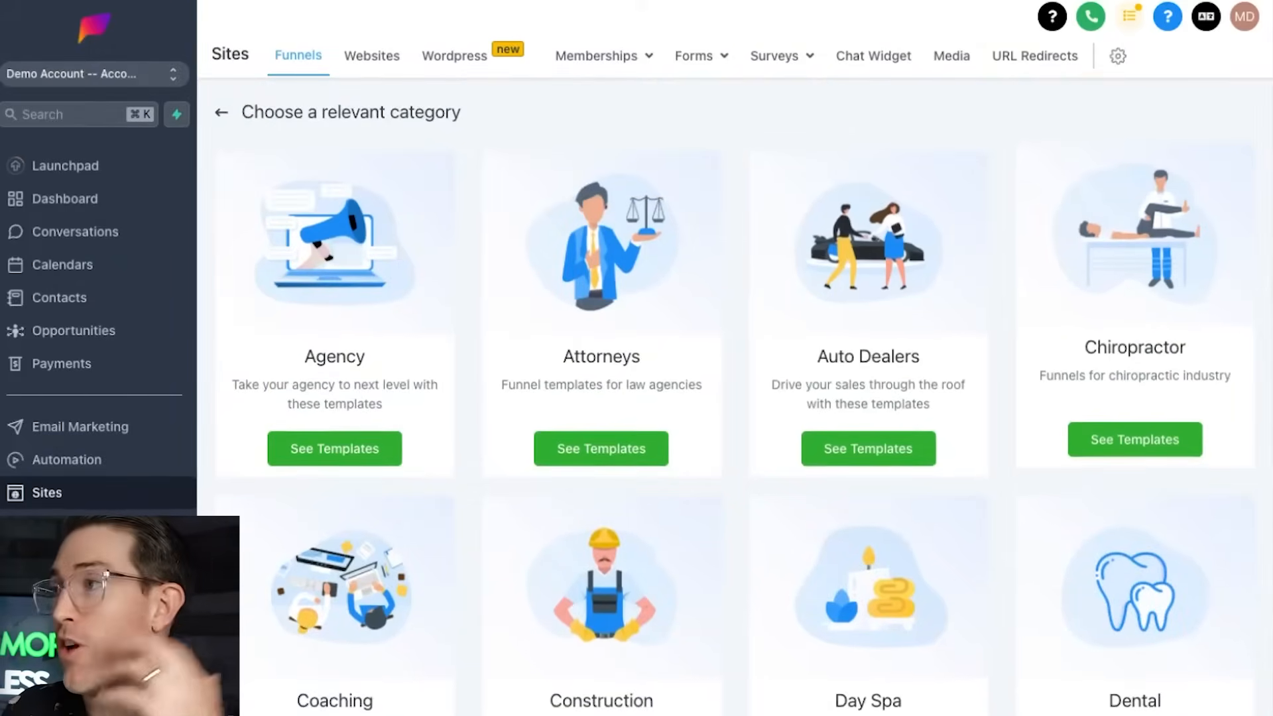
# Step: Preview the landing page template end to end and import it as ProLayers Funnel
pyautogui.click(334, 448)
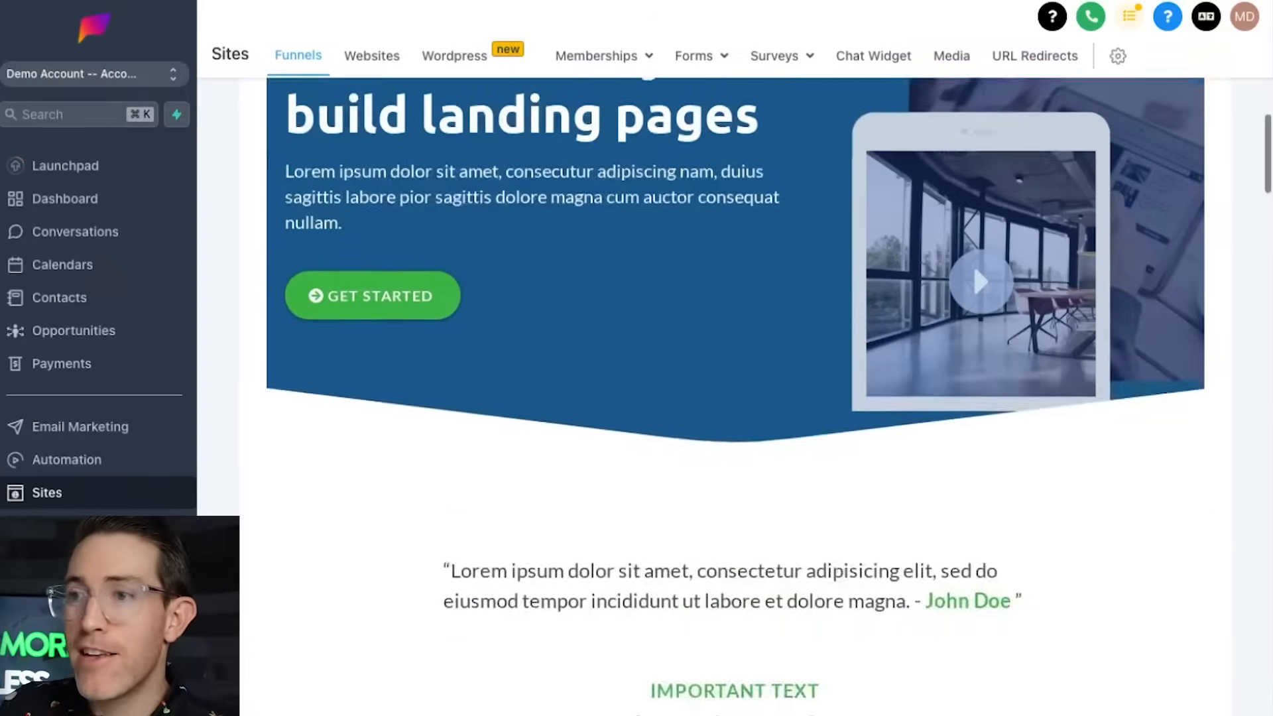
pyautogui.scroll(-3)
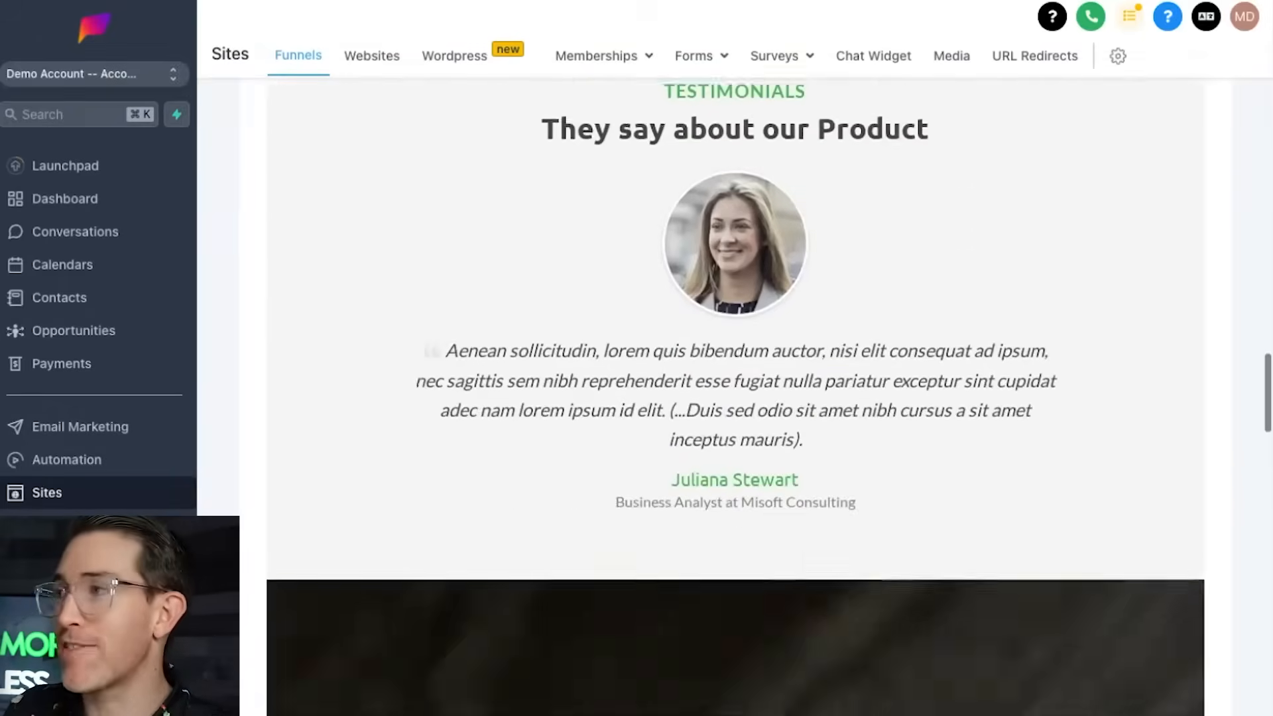
pyautogui.scroll(3)
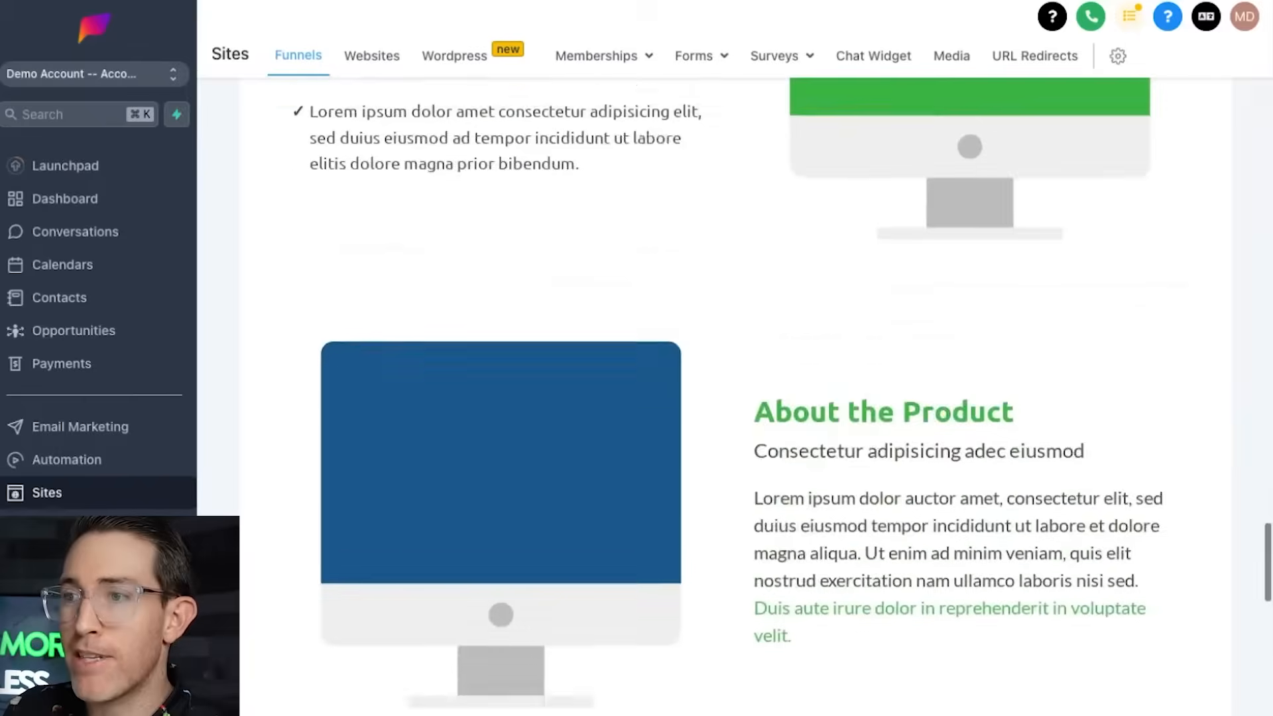
pyautogui.scroll(-3)
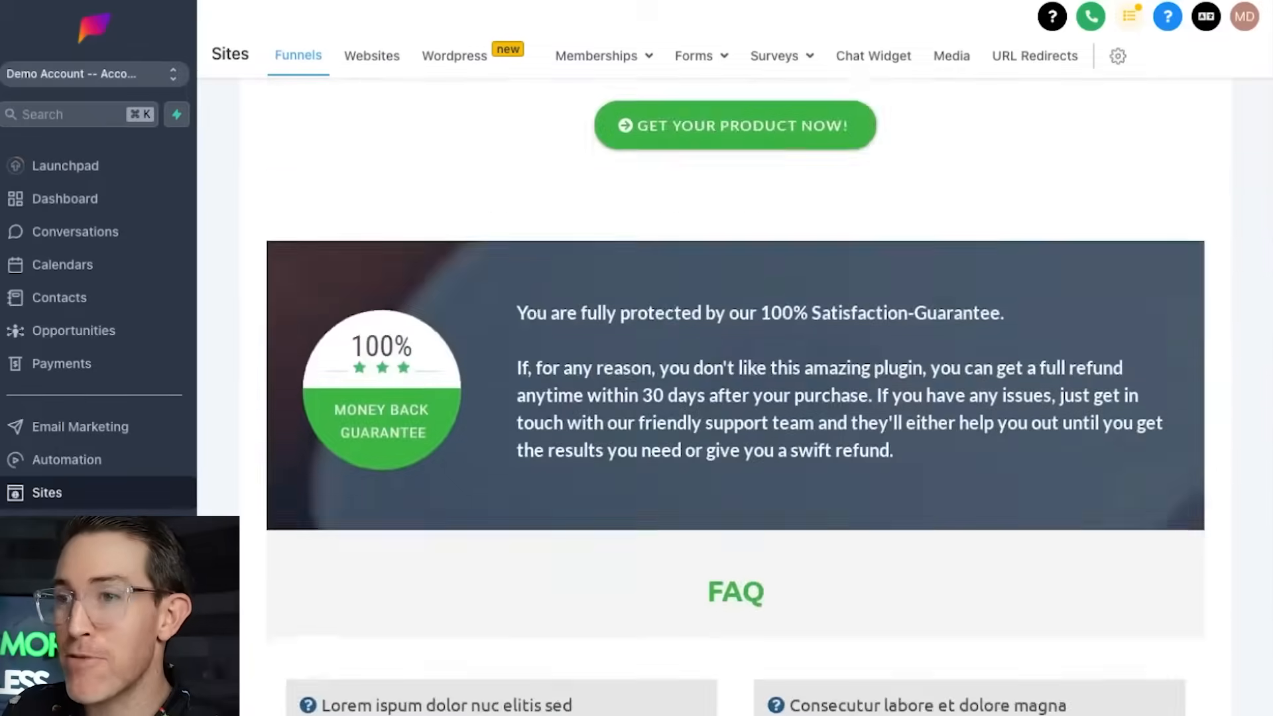
pyautogui.scroll(-3)
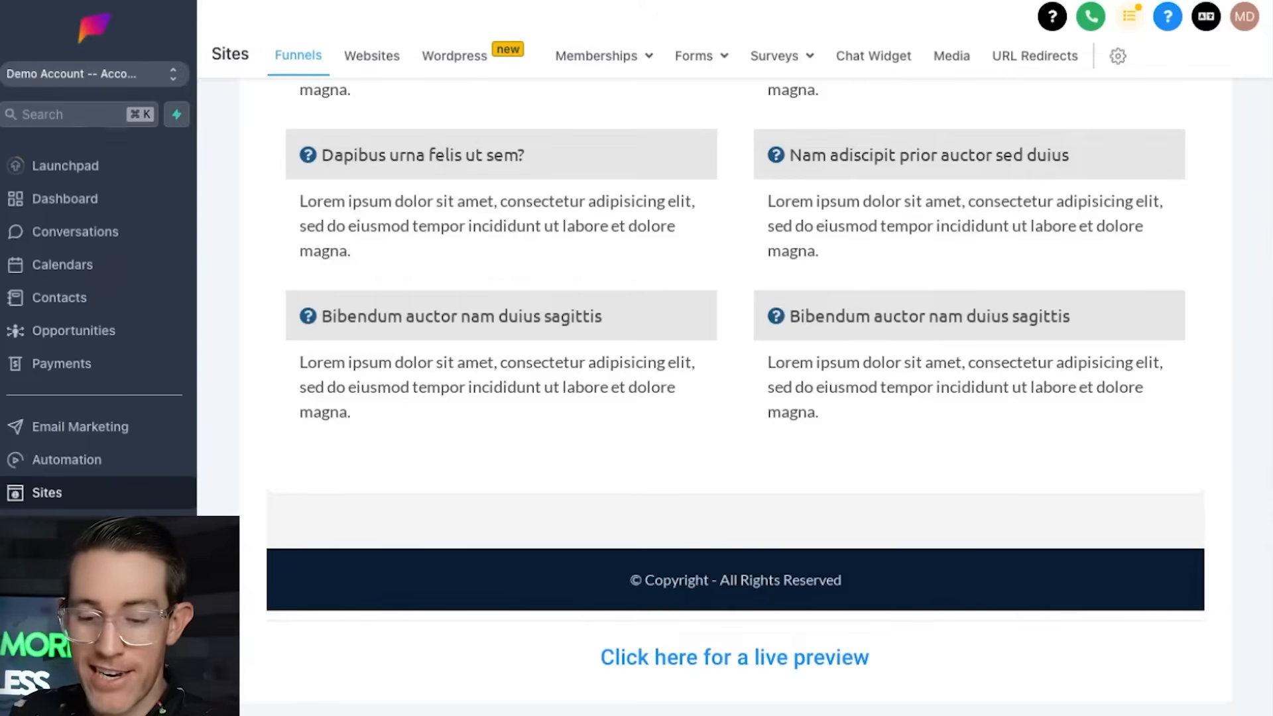
pyautogui.click(298, 55)
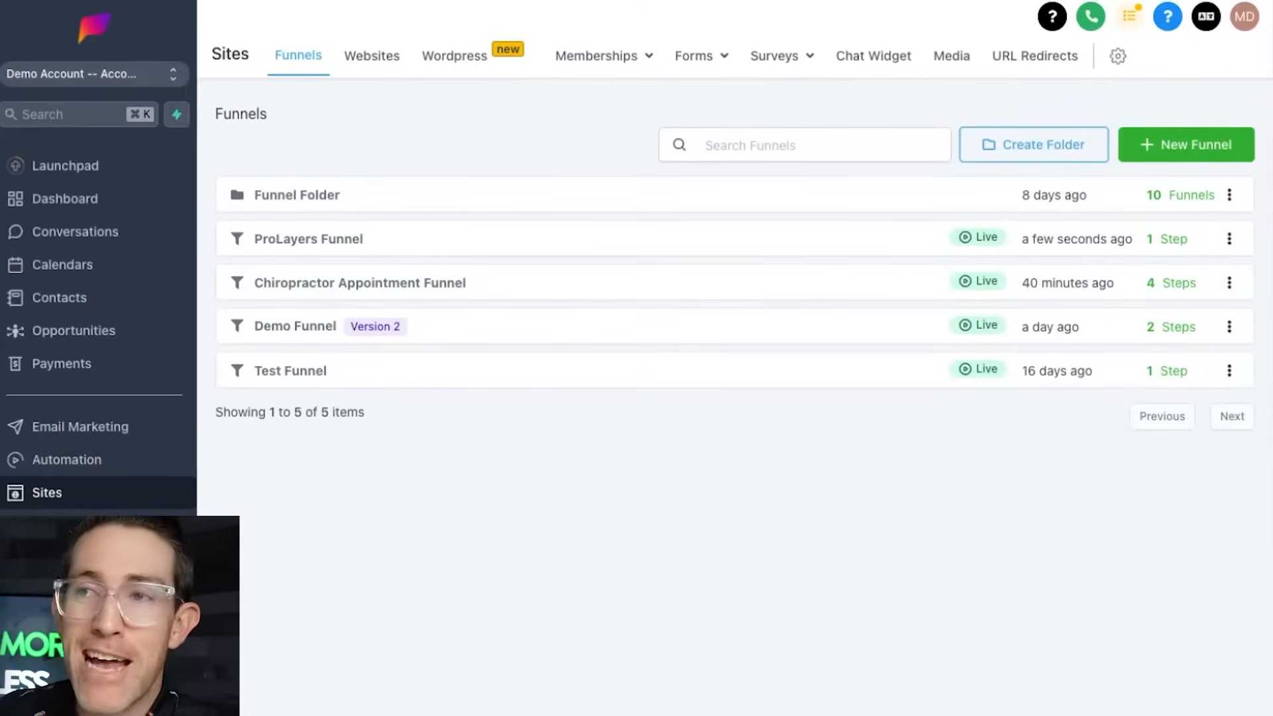
# Step: Upgrade the ProLayers Funnel to Version 2, confirming with 'UPGRADE', and view Sales Page
pyautogui.click(307, 238)
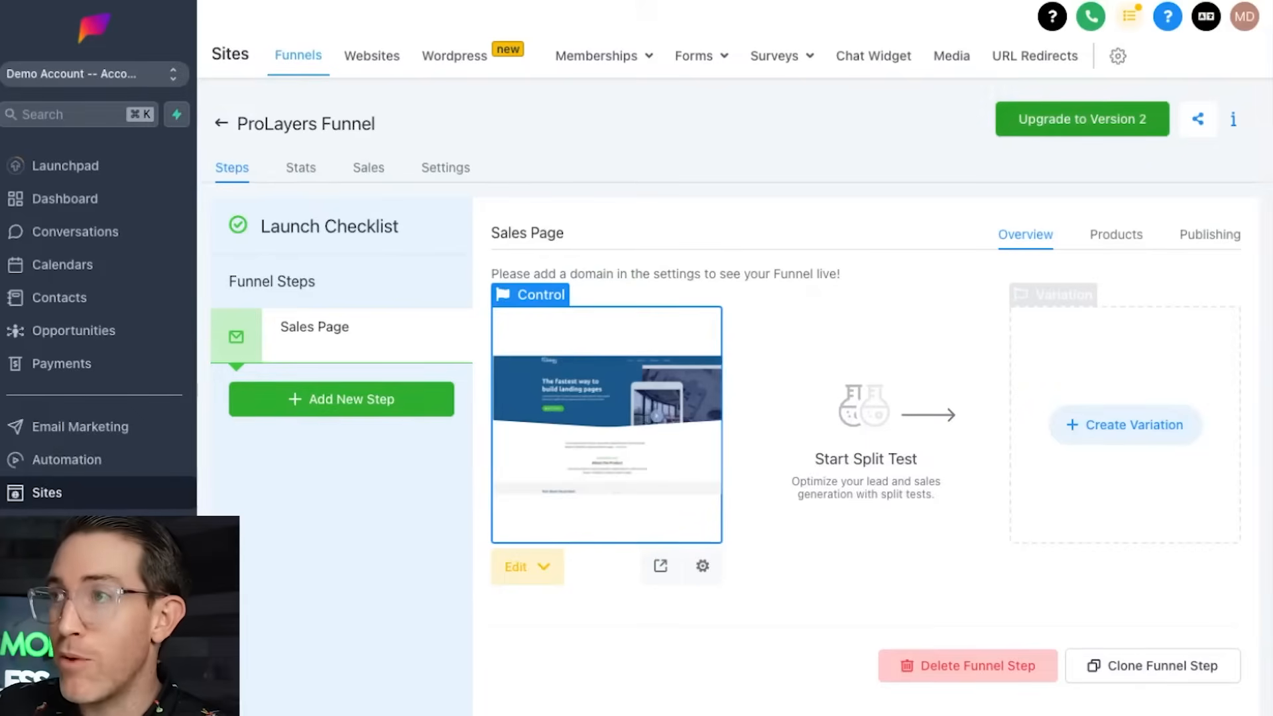
pyautogui.click(1081, 118)
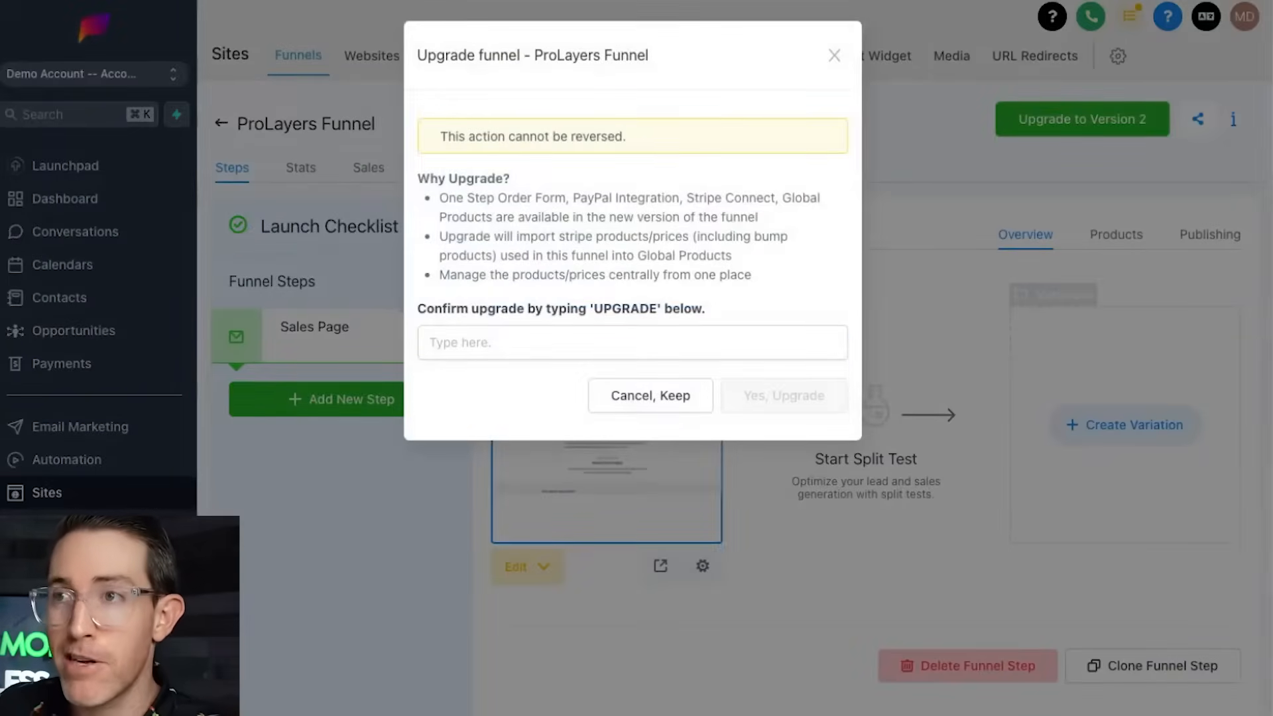
pyautogui.click(632, 343)
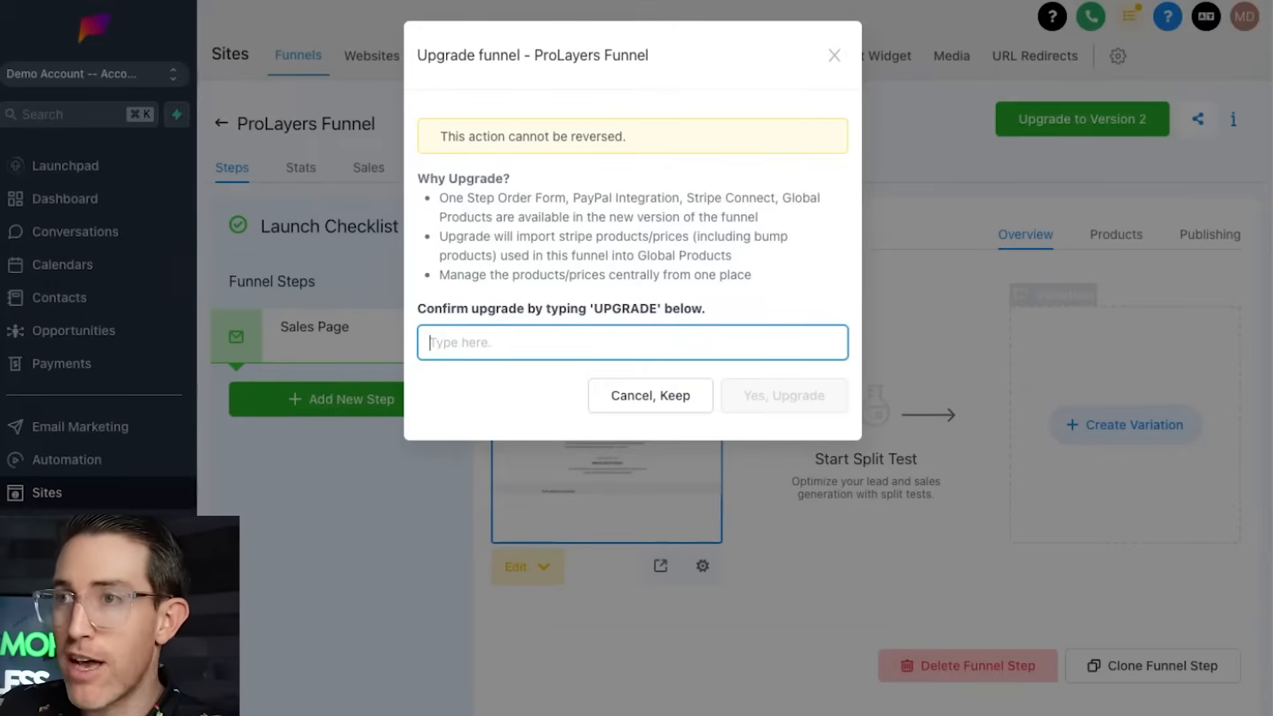
pyautogui.write('UPGRADE')
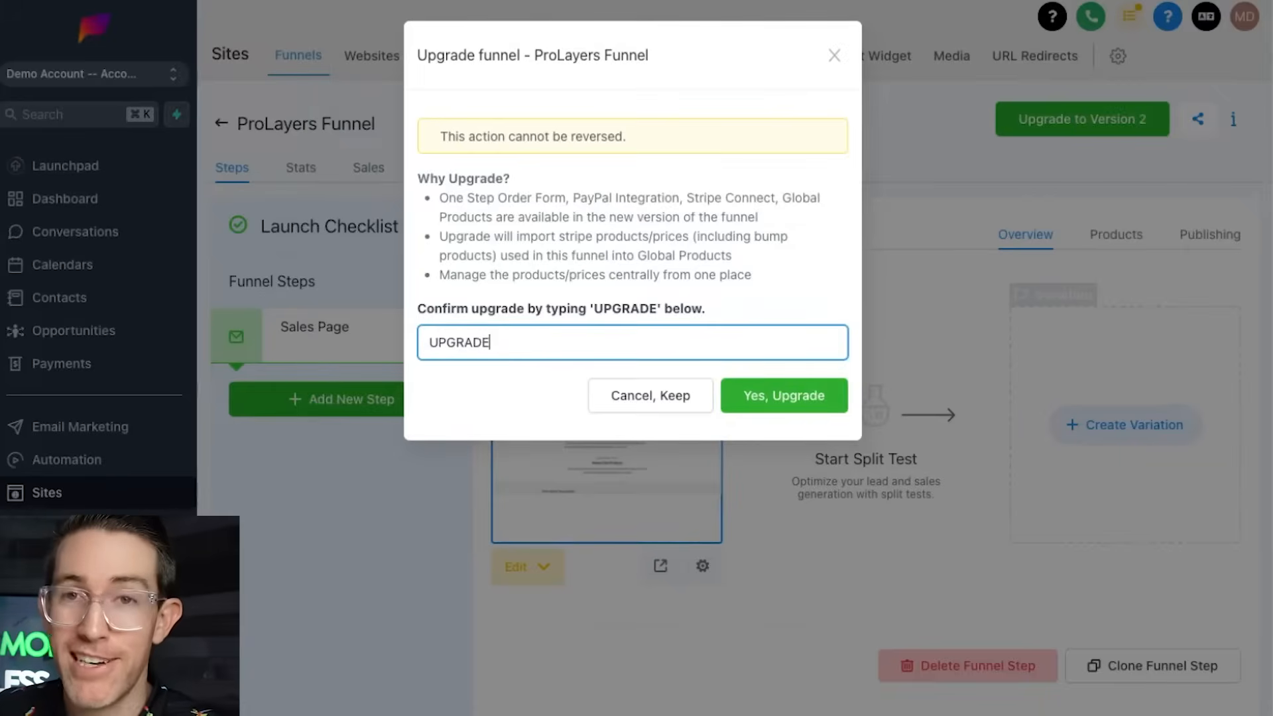
pyautogui.click(784, 397)
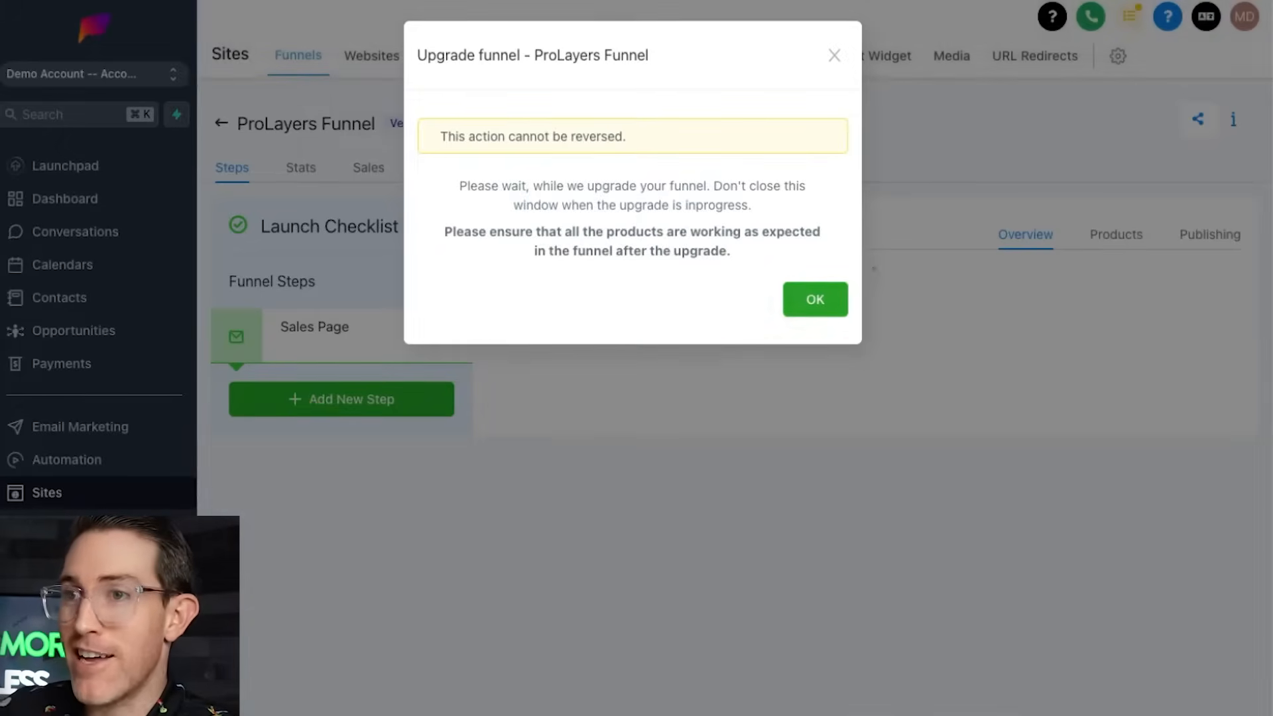
pyautogui.click(815, 299)
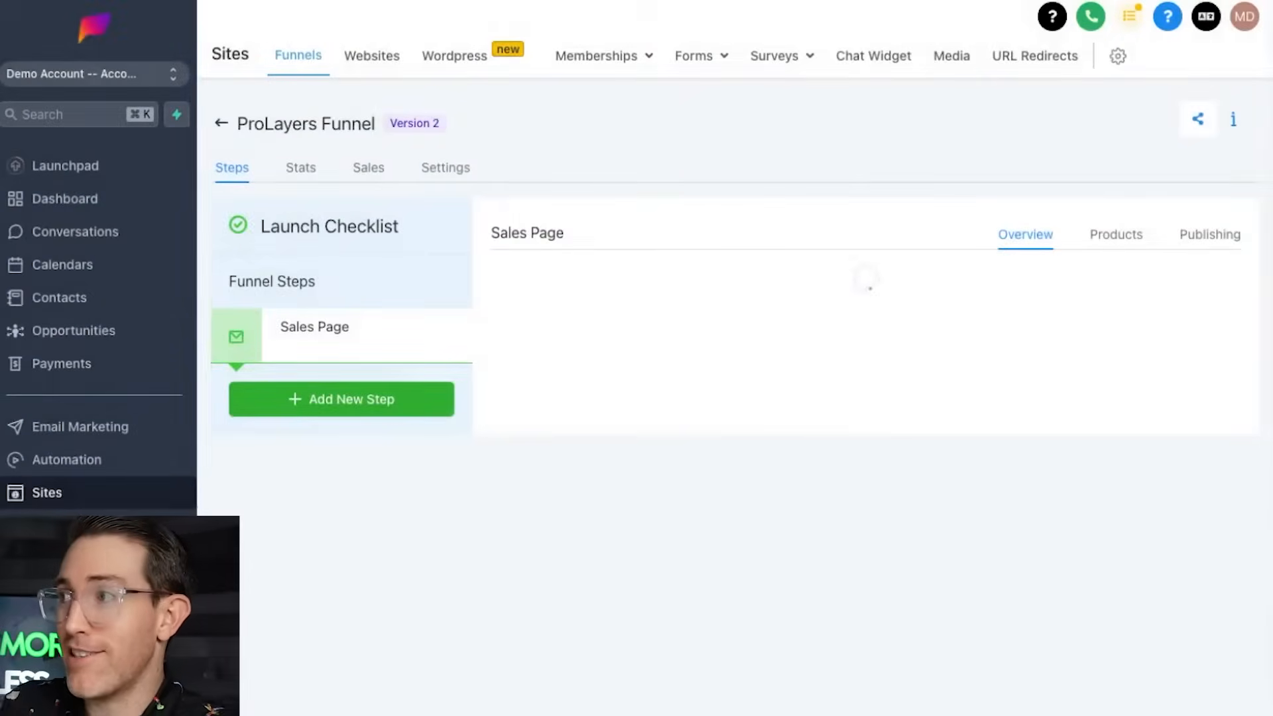
pyautogui.click(314, 326)
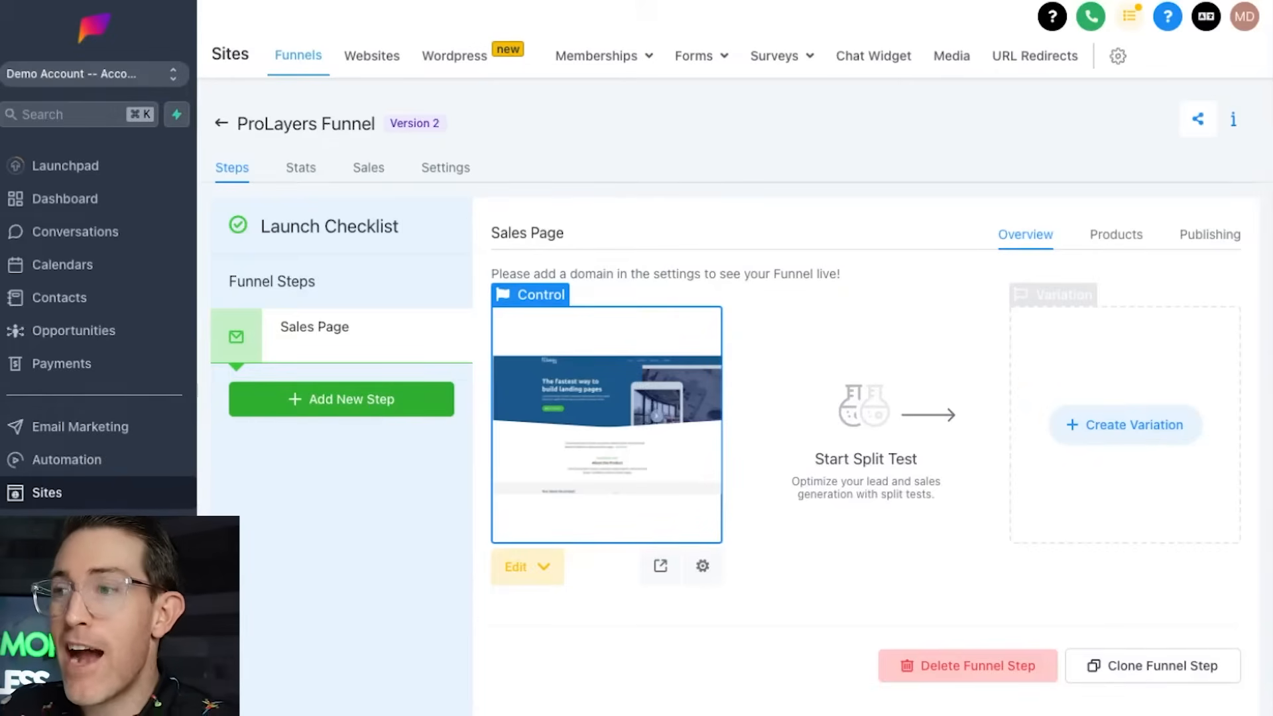
# Step: Clone the Sales Page step, move the clone above the original, and view it
pyautogui.click(1152, 666)
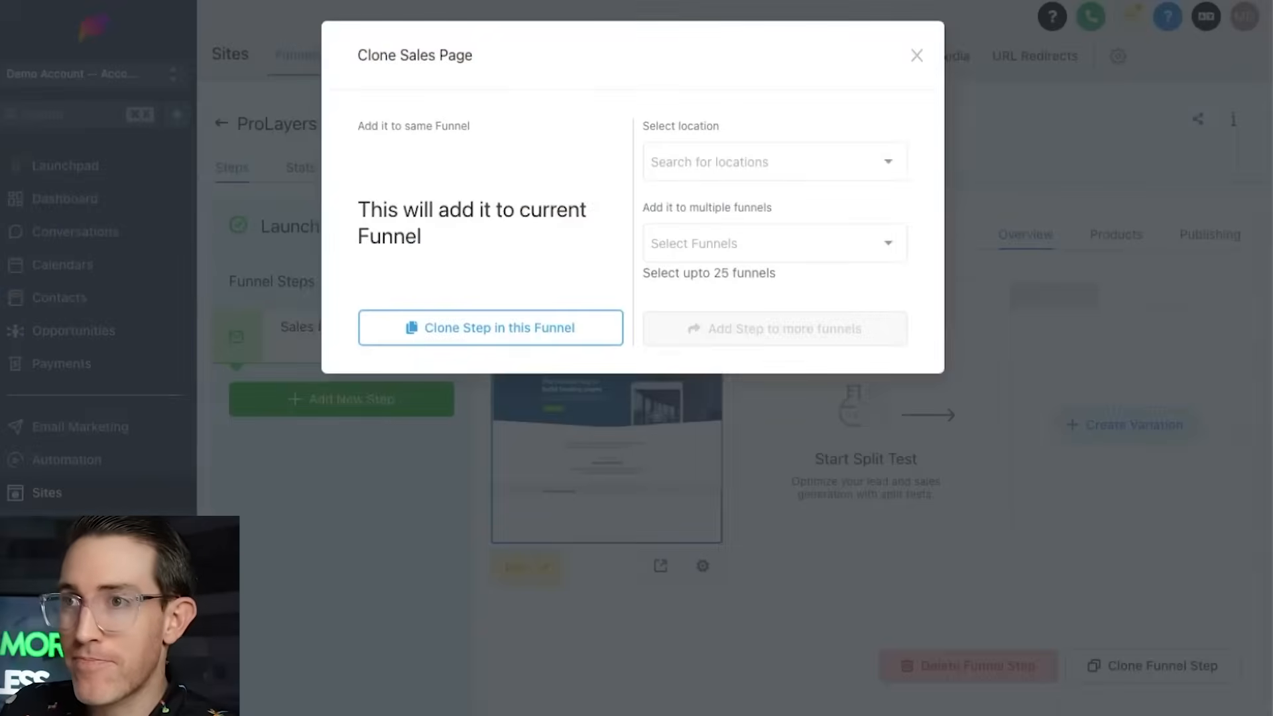
pyautogui.click(916, 55)
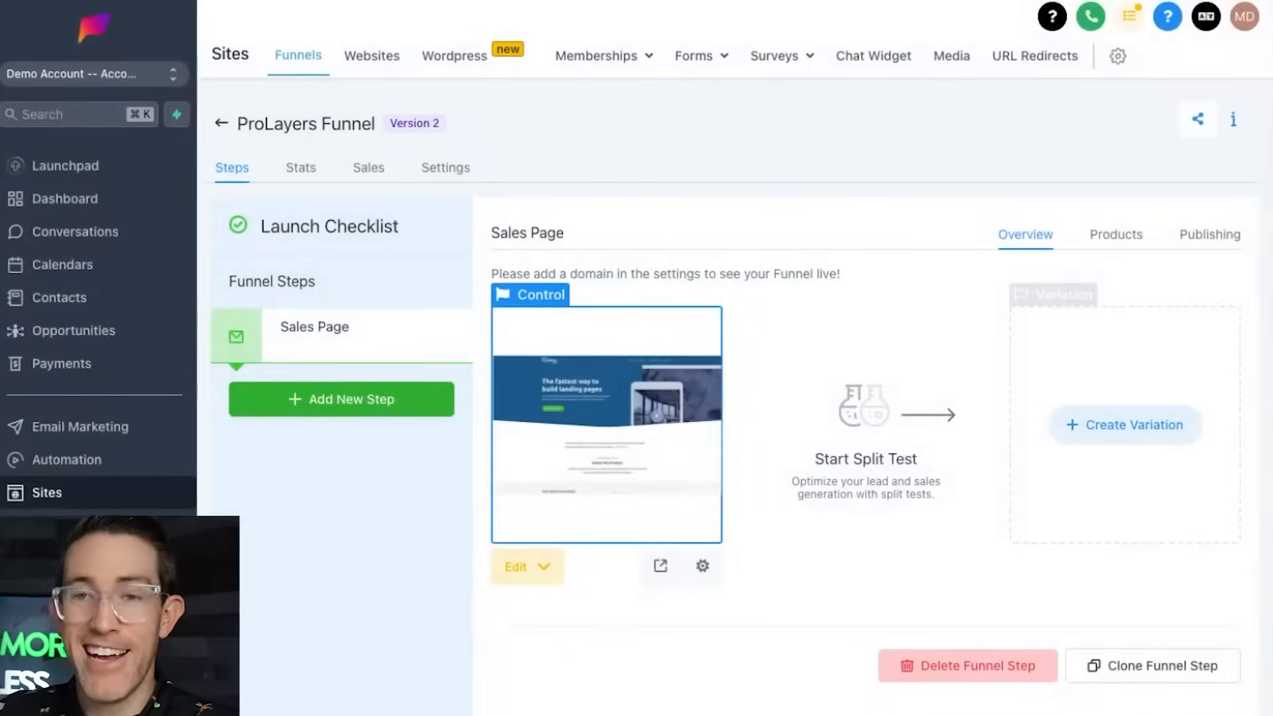
pyautogui.click(1152, 665)
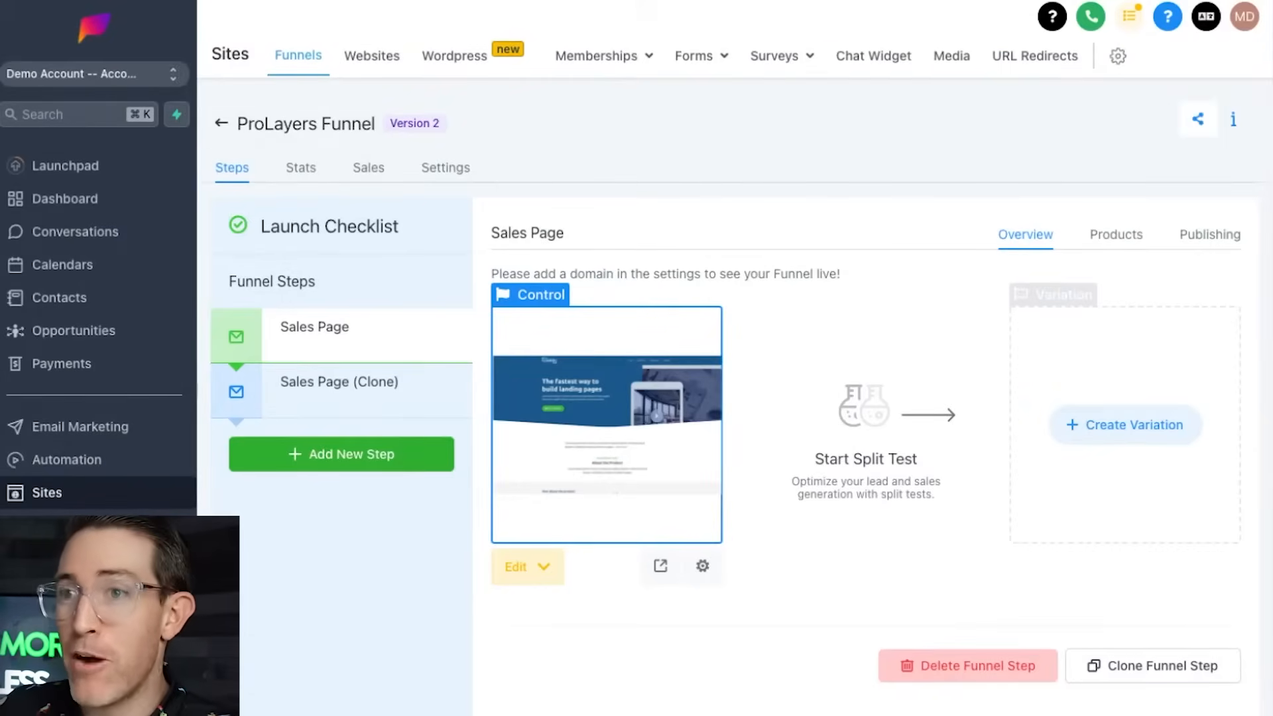
pyautogui.click(339, 382)
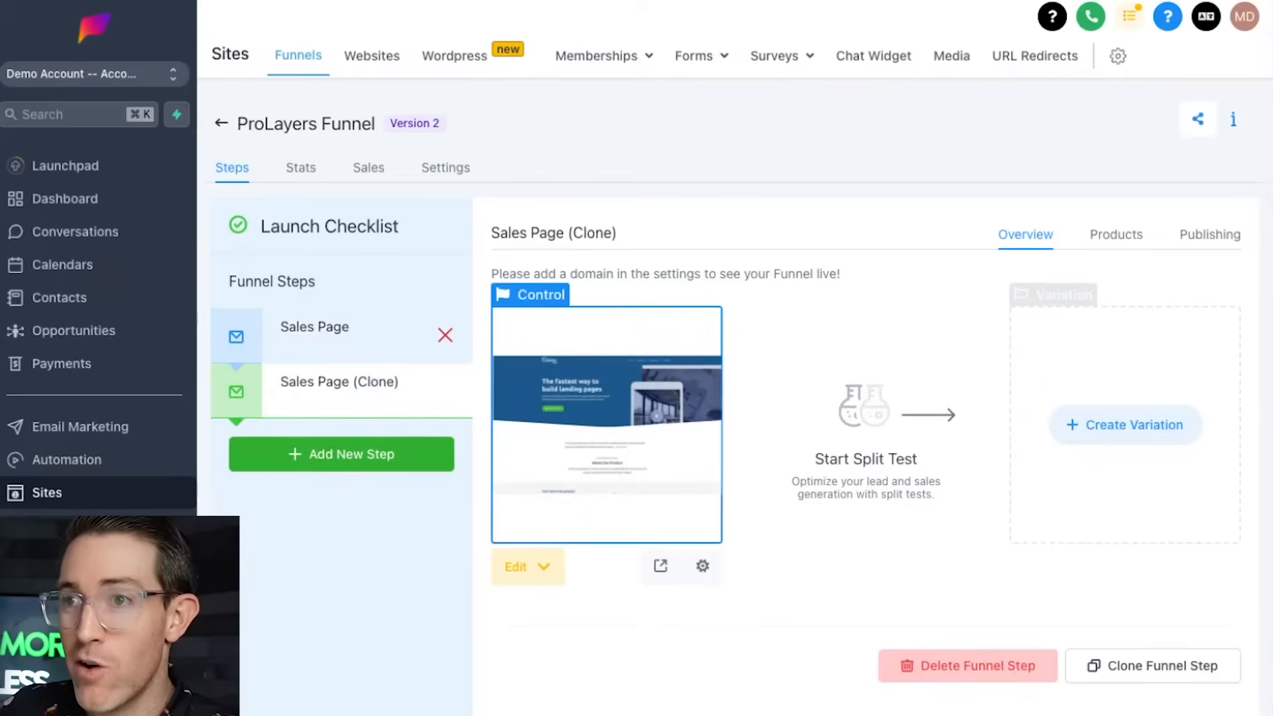
pyautogui.click(314, 326)
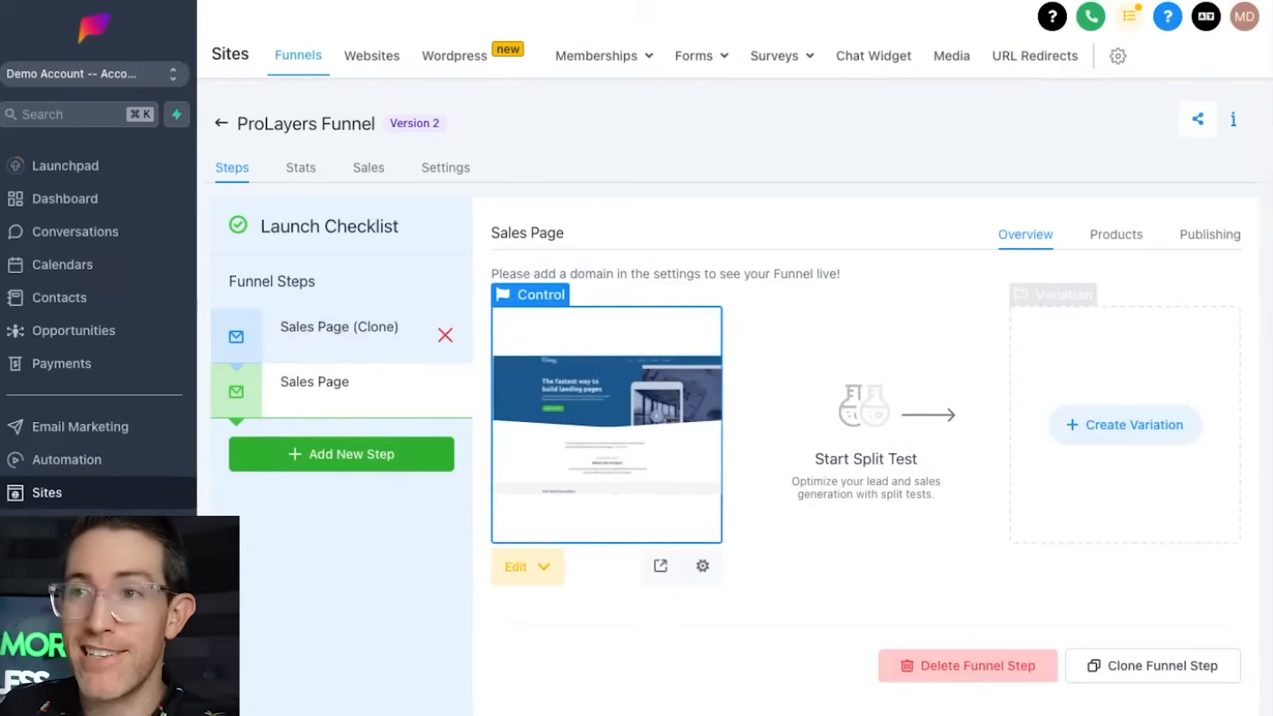
pyautogui.moveTo(445, 336)
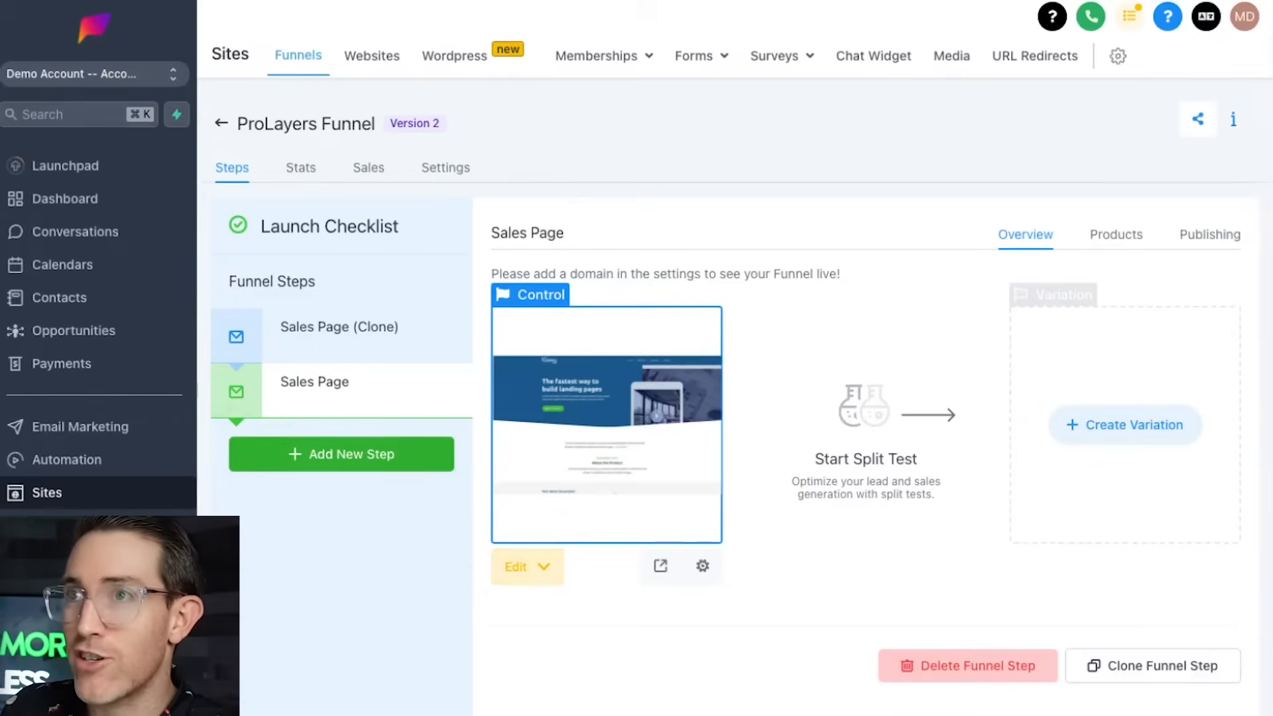
pyautogui.click(339, 326)
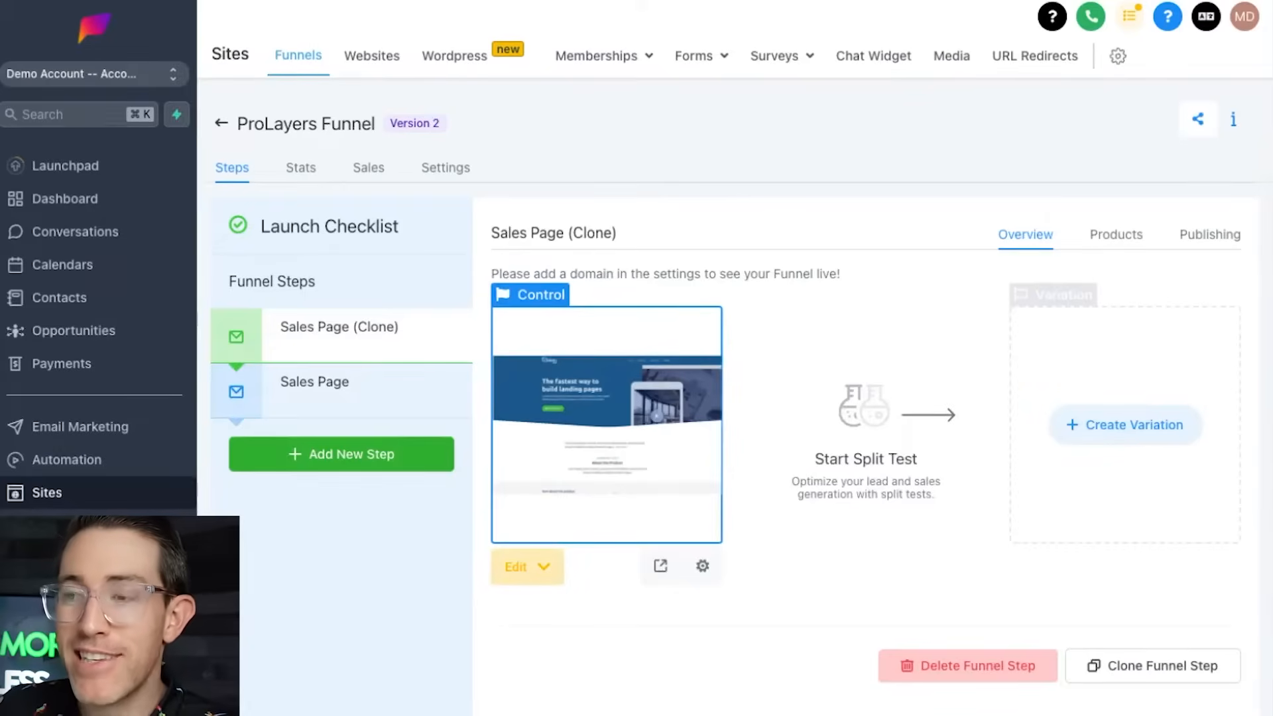
pyautogui.click(526, 566)
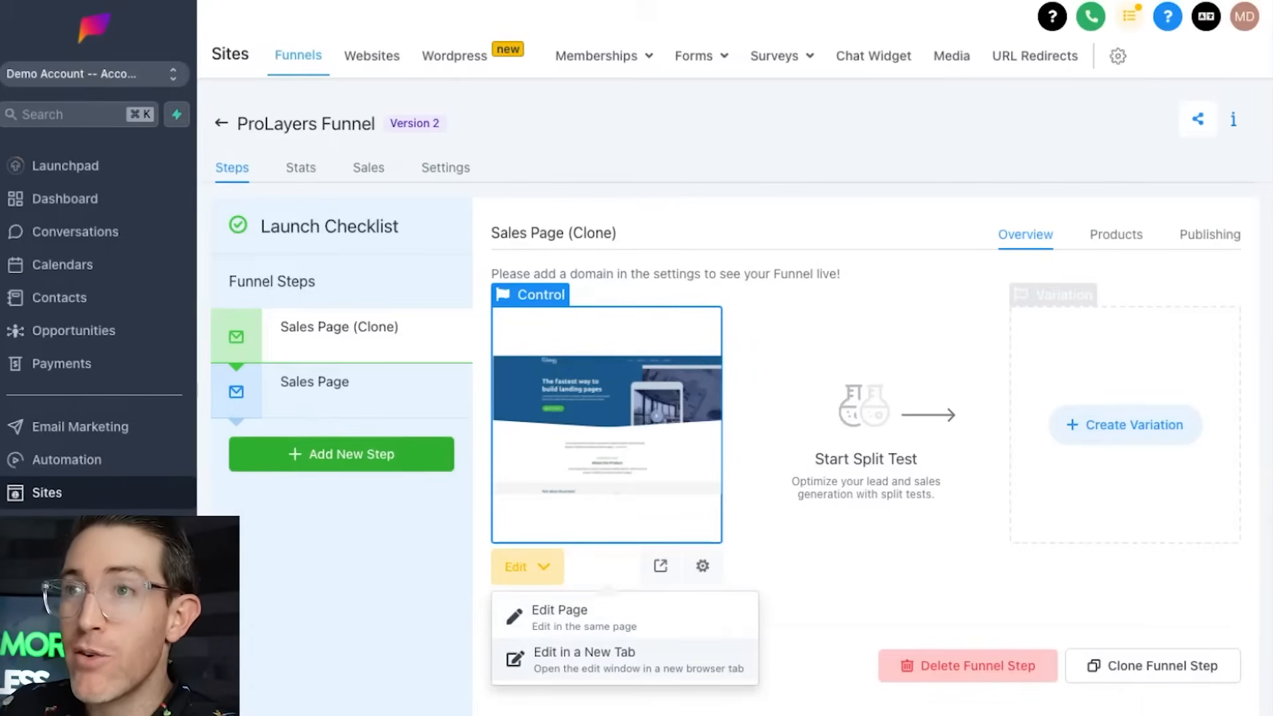
pyautogui.click(558, 610)
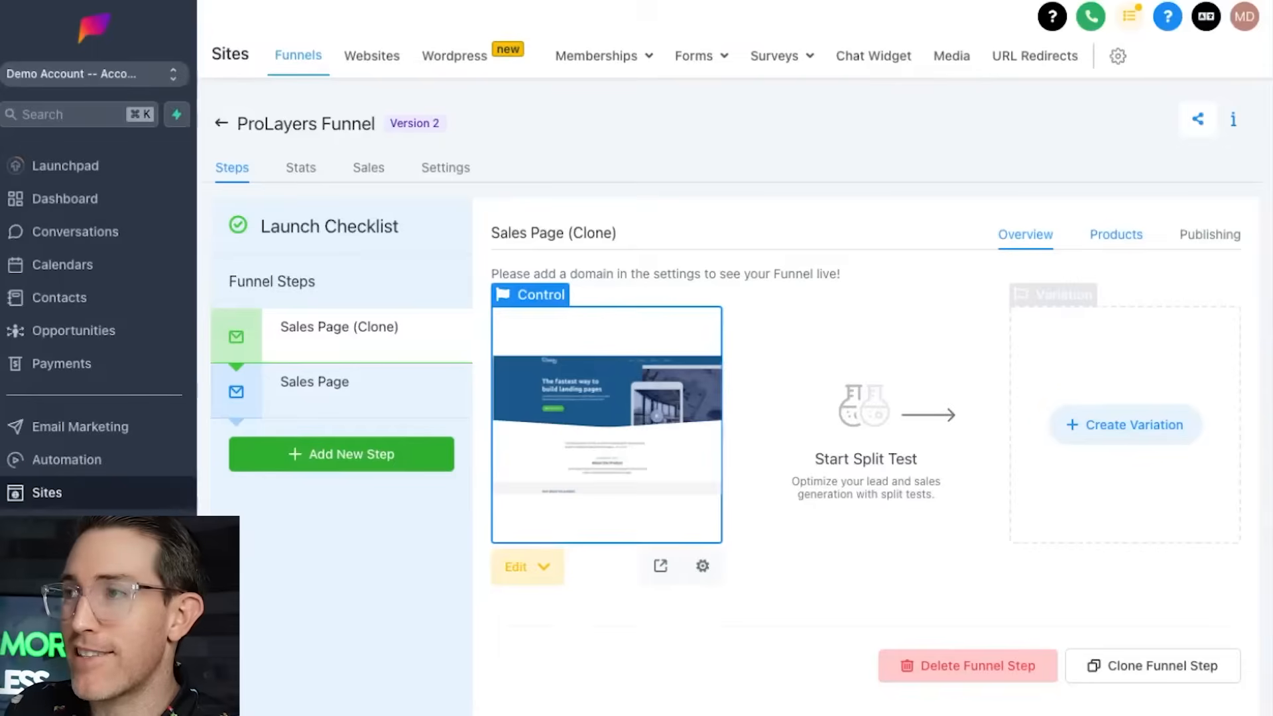
# Step: Open Sales Page (Clone) in the page builder for editing
pyautogui.click(1209, 234)
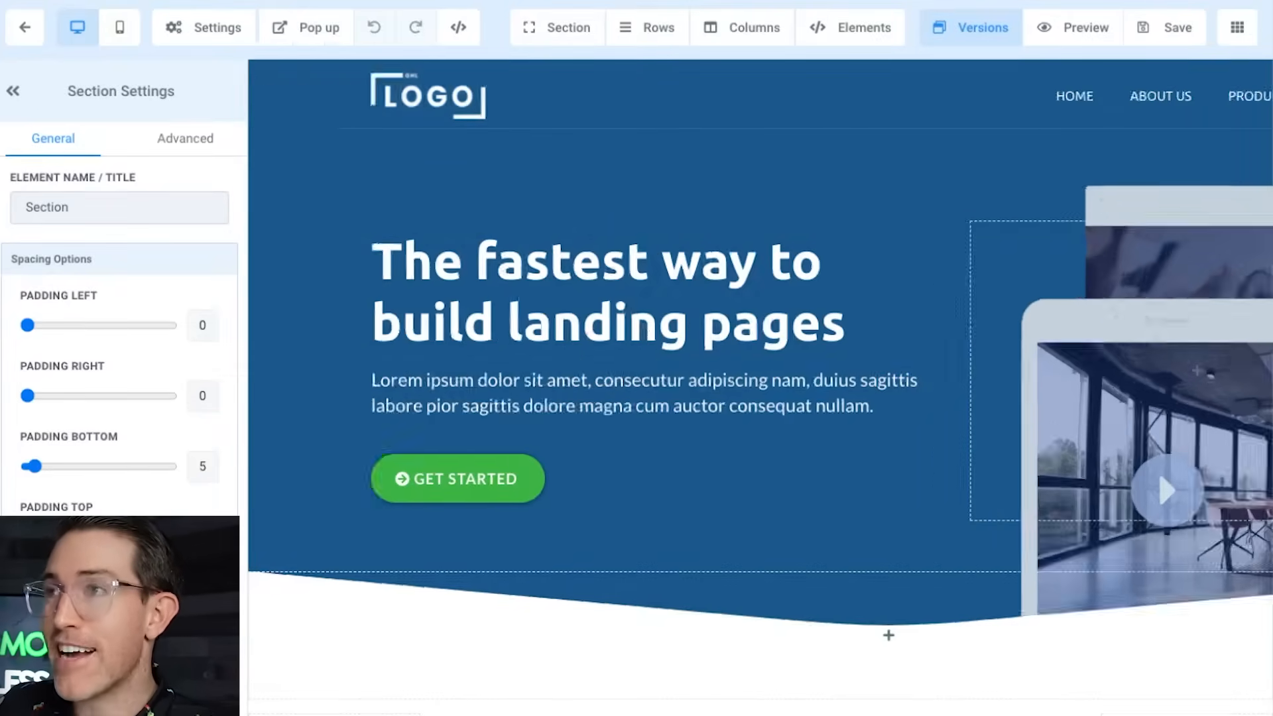
pyautogui.click(969, 27)
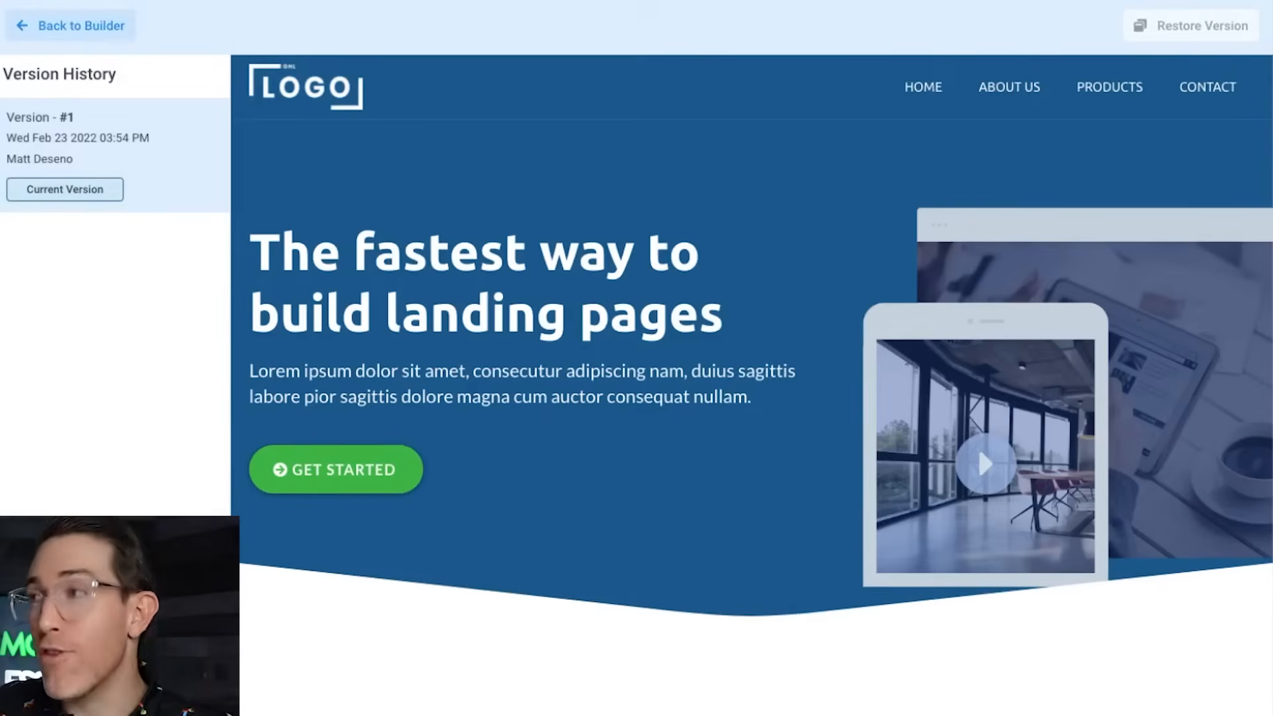
pyautogui.click(69, 25)
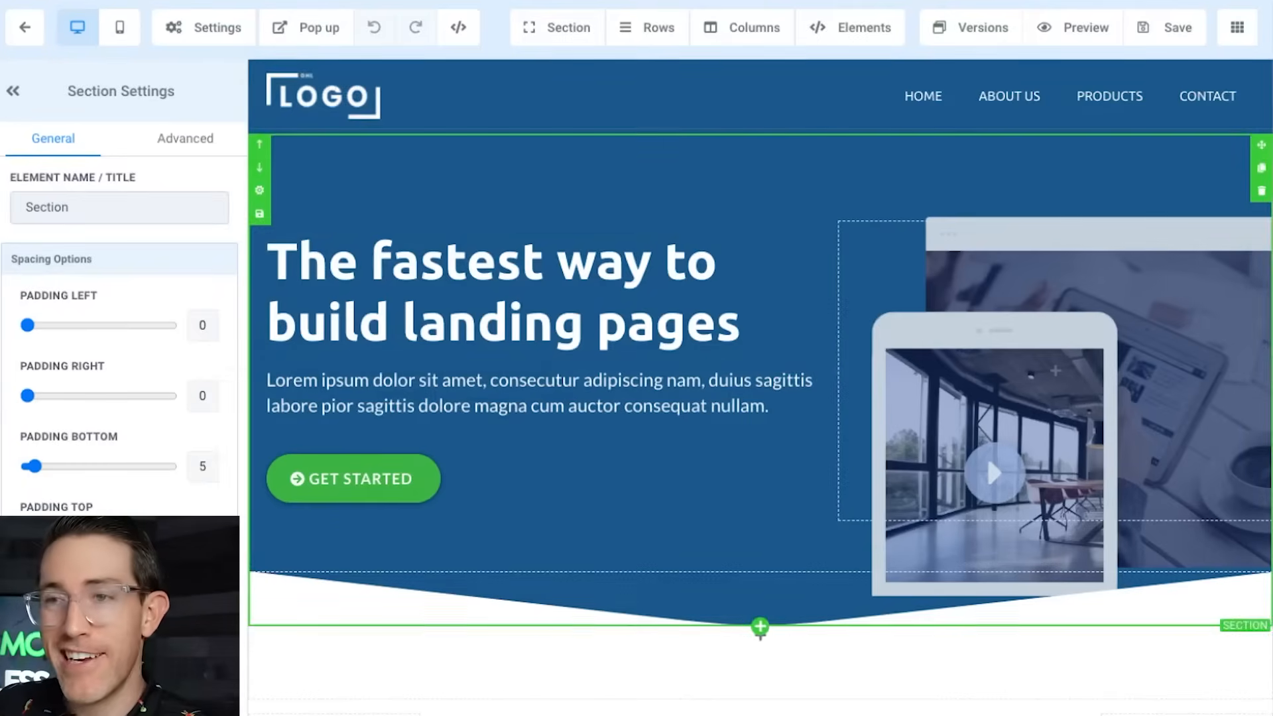
# Step: Save the navigation header section as a global section called 'Header - Website'
pyautogui.scroll(-3)
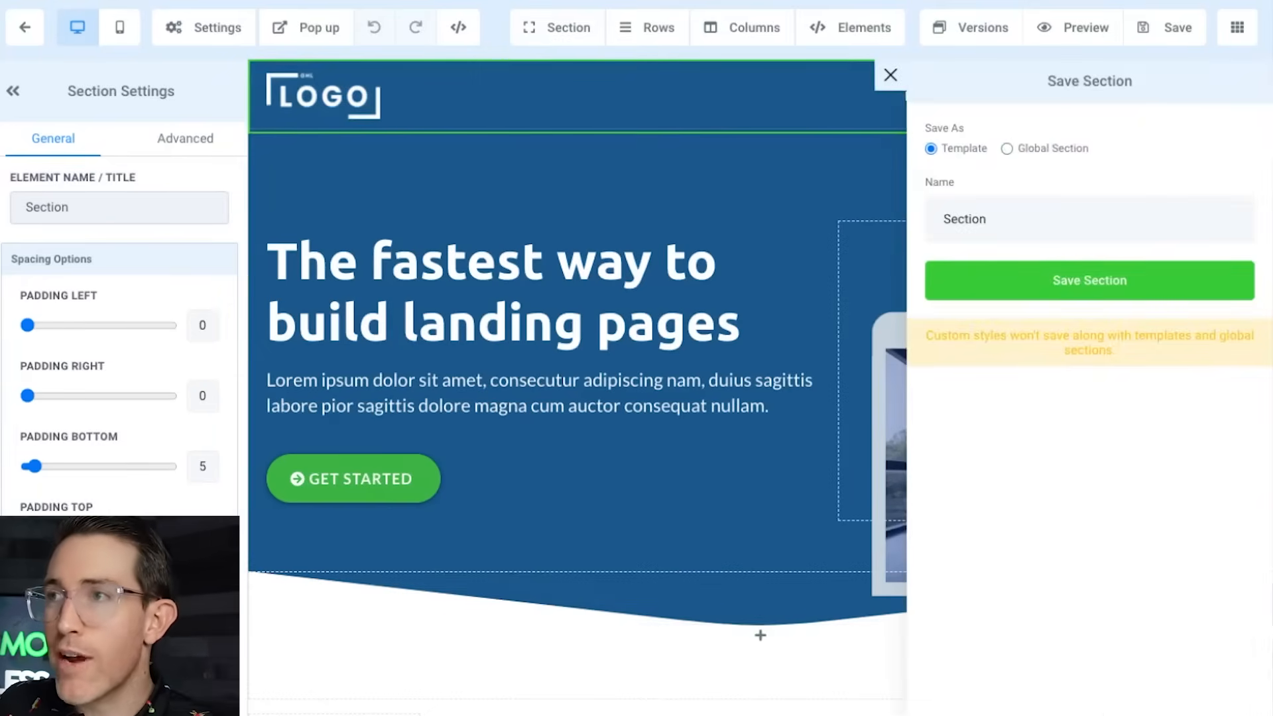
pyautogui.click(1007, 149)
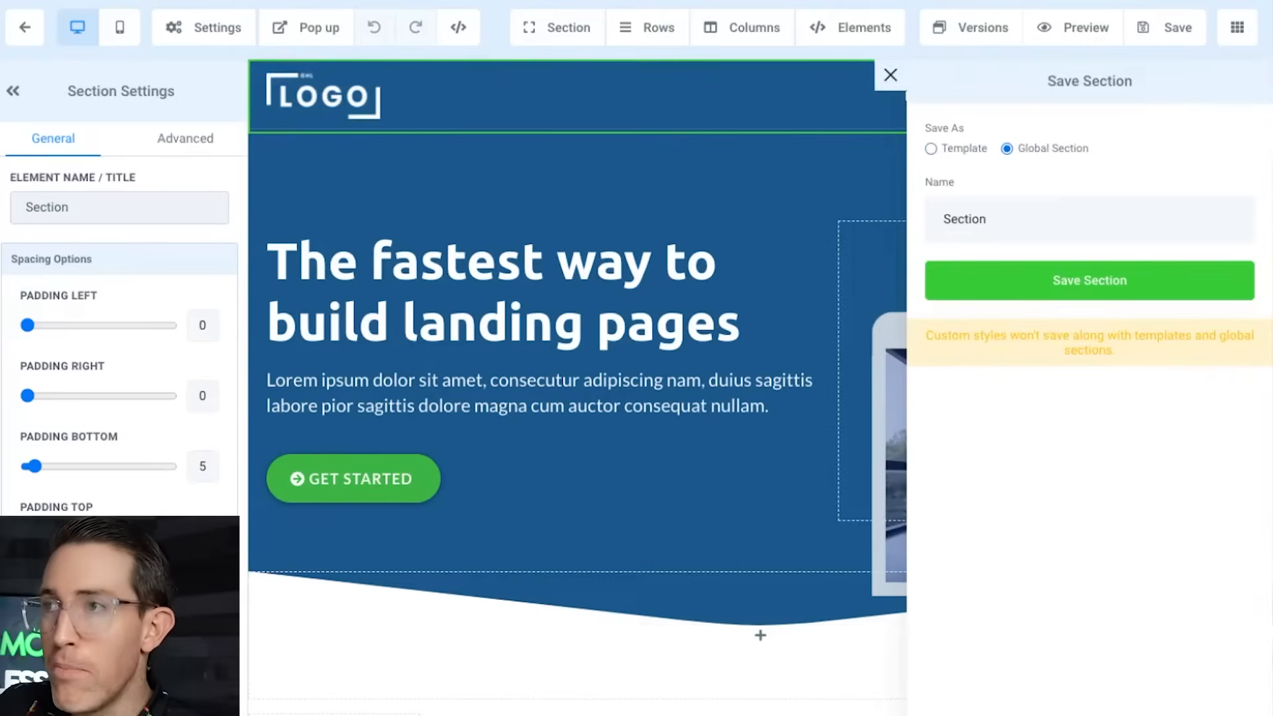
pyautogui.doubleClick(963, 219)
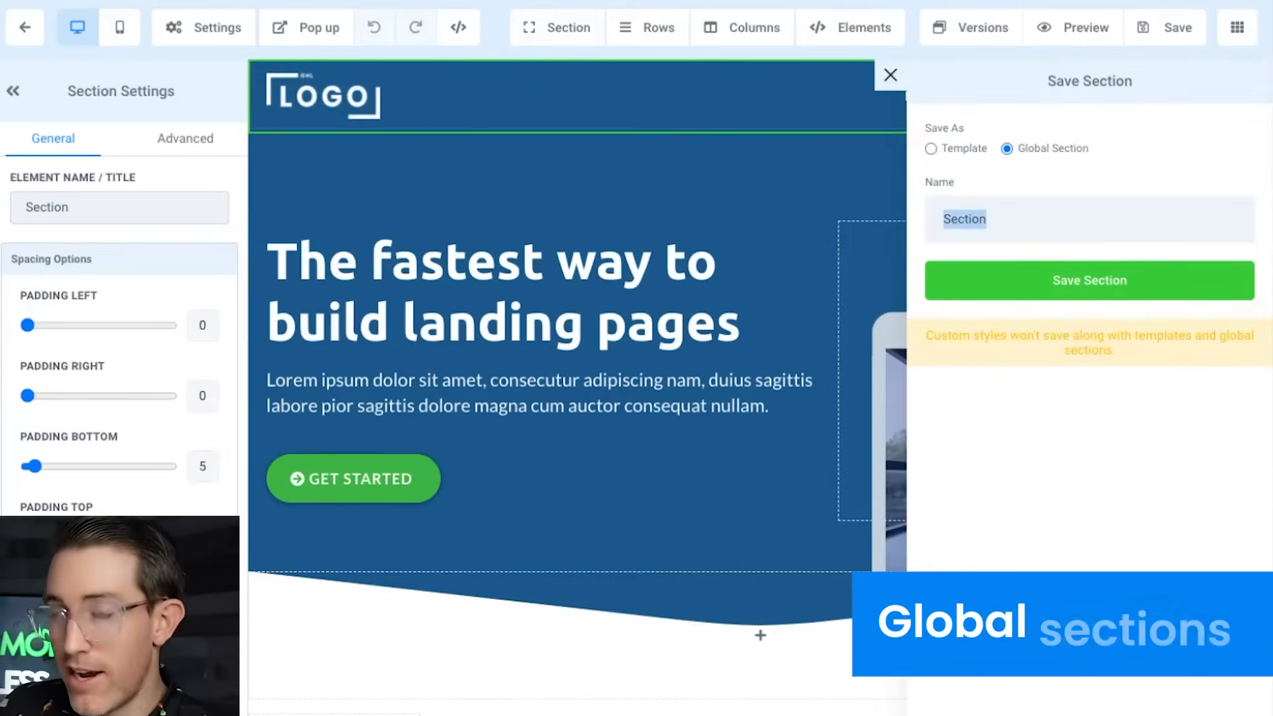
pyautogui.write('Header')
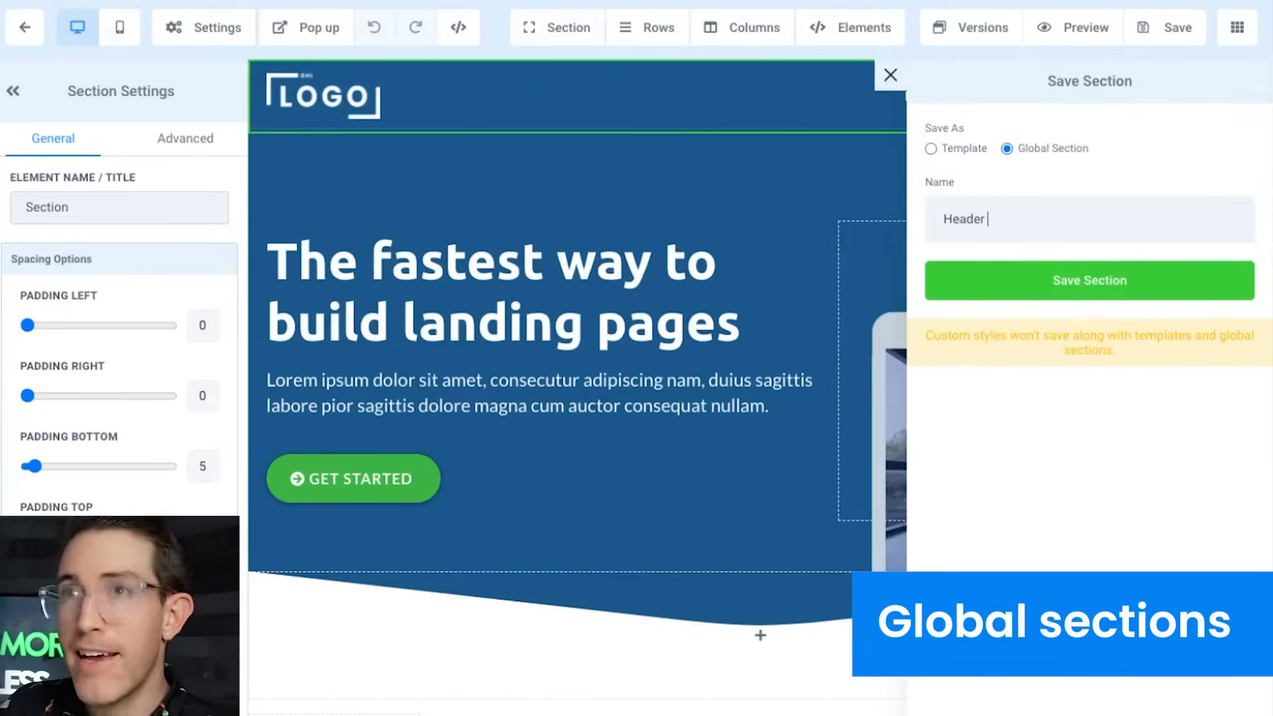
pyautogui.write('-')
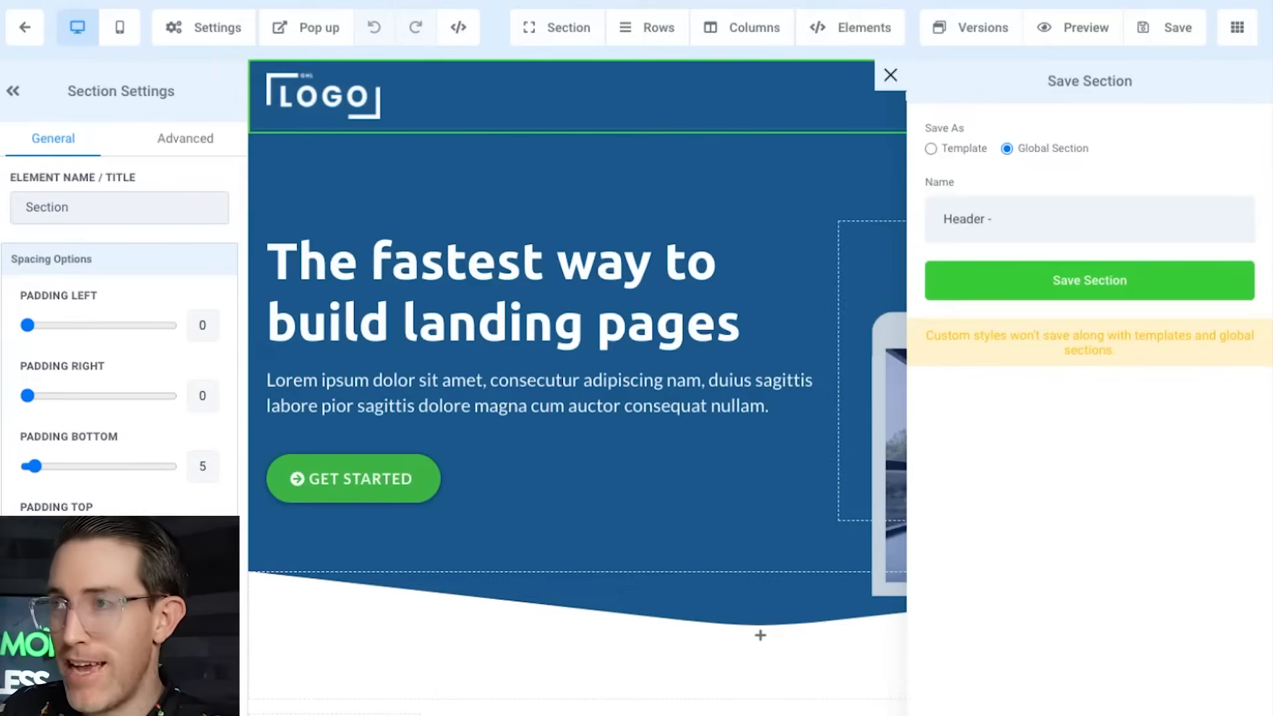
pyautogui.write('Websi')
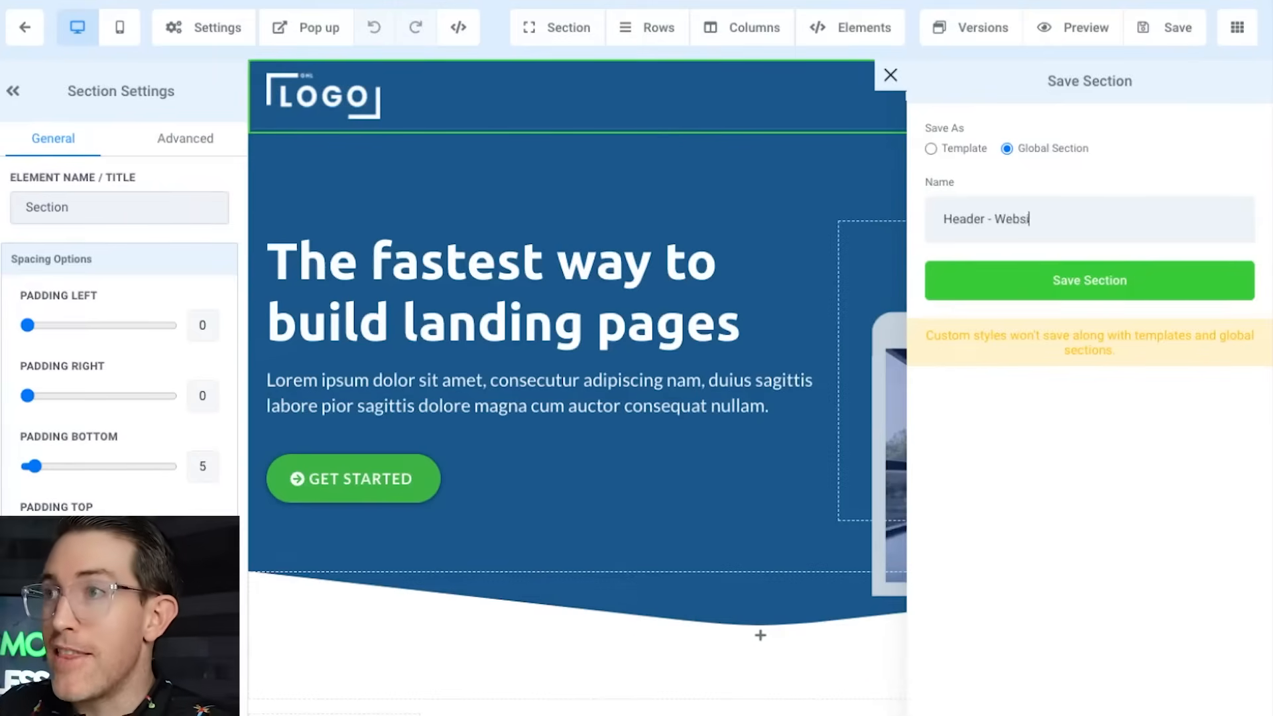
pyautogui.click(1089, 280)
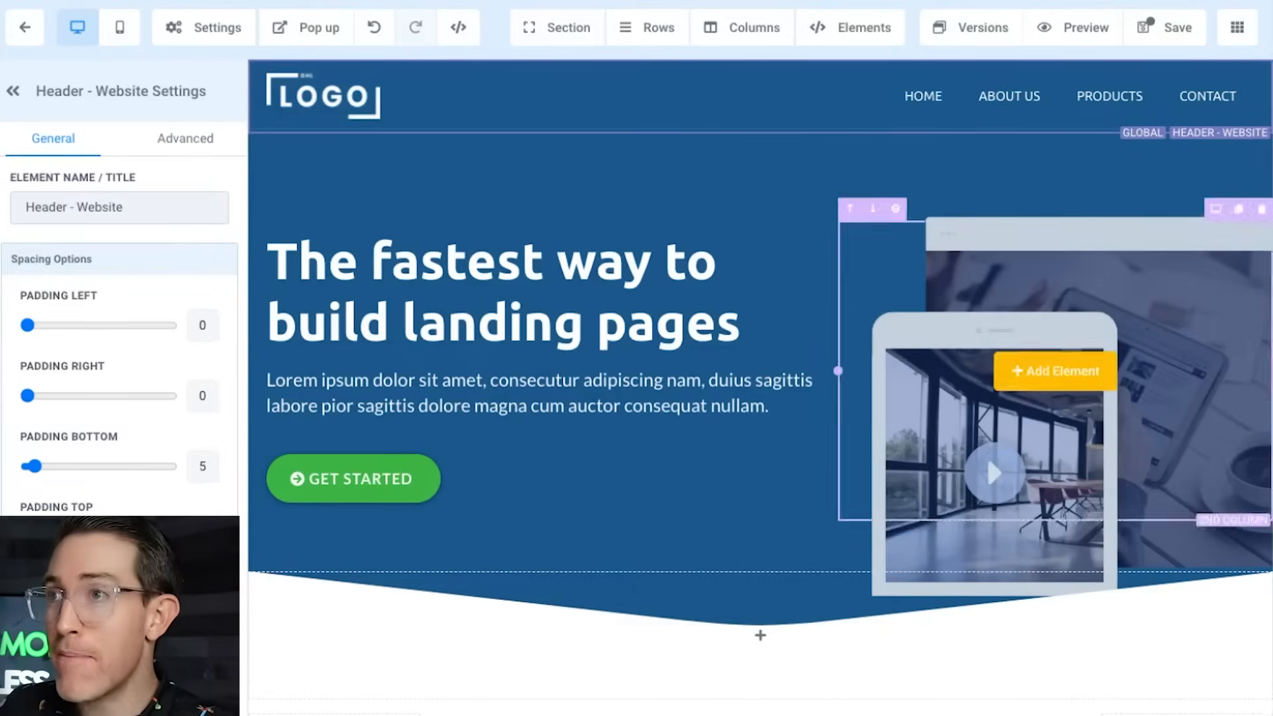
pyautogui.scroll(-3)
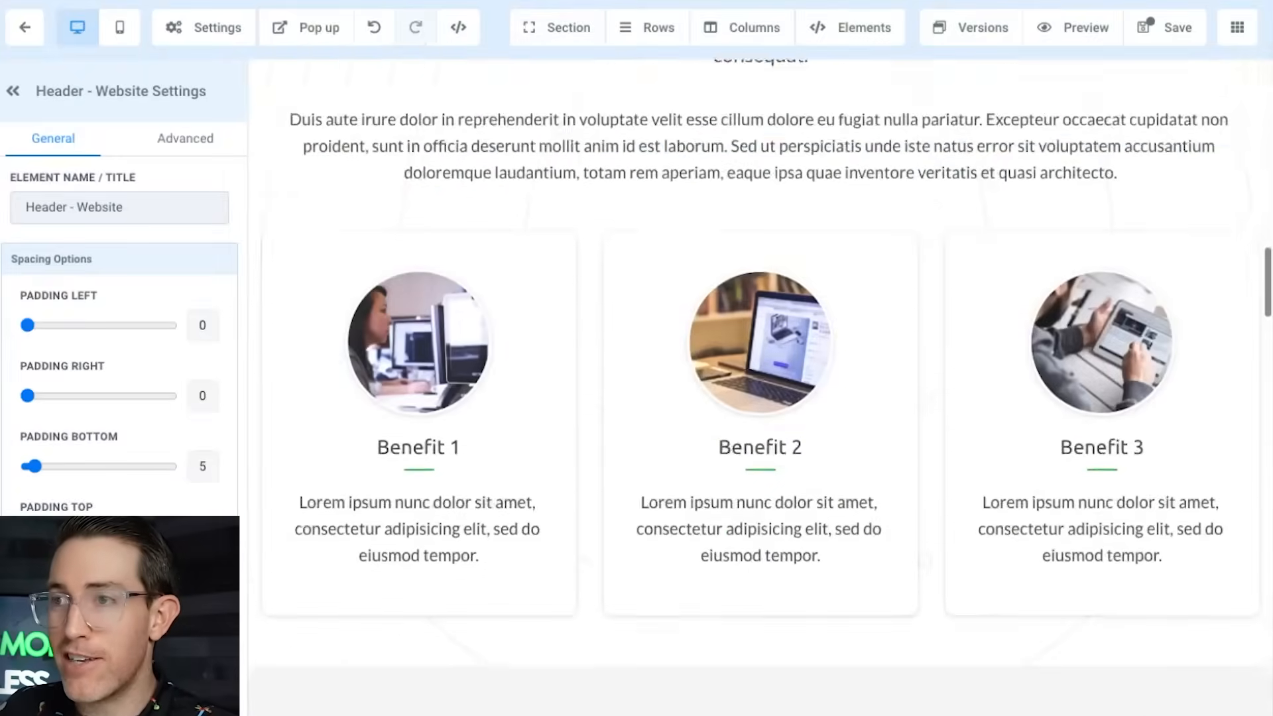
pyautogui.scroll(-3)
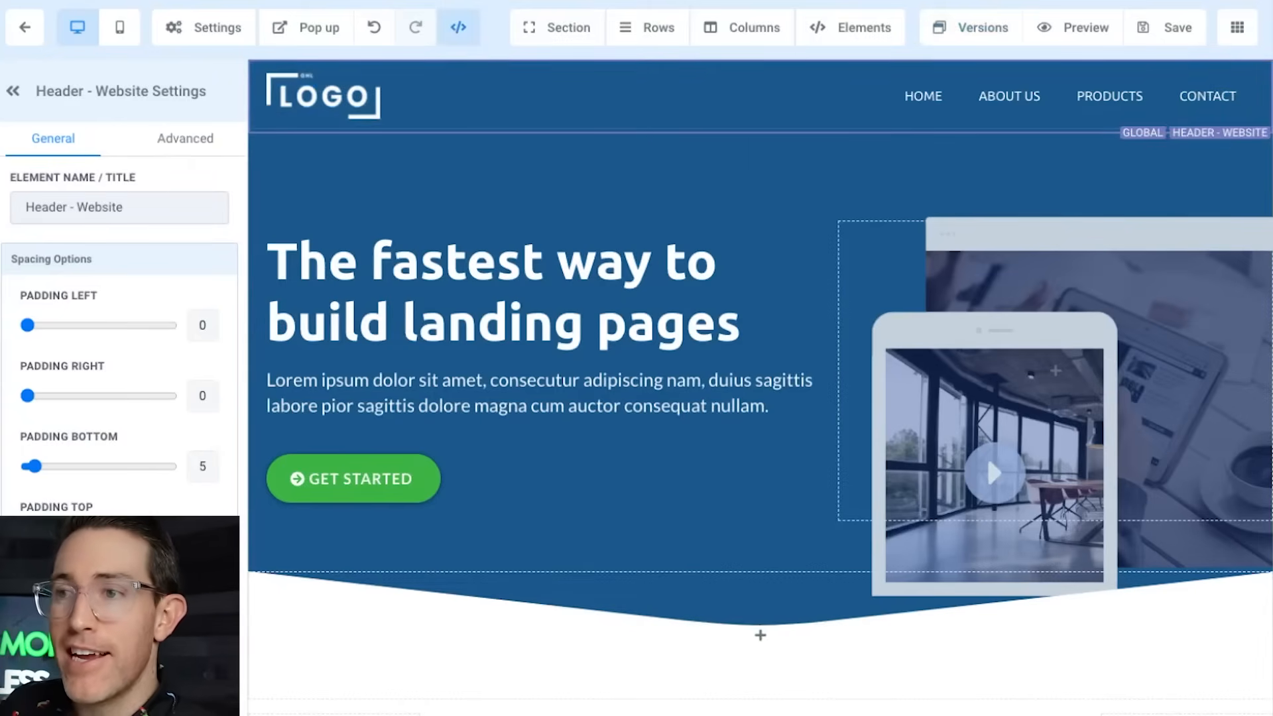
pyautogui.scroll(-3)
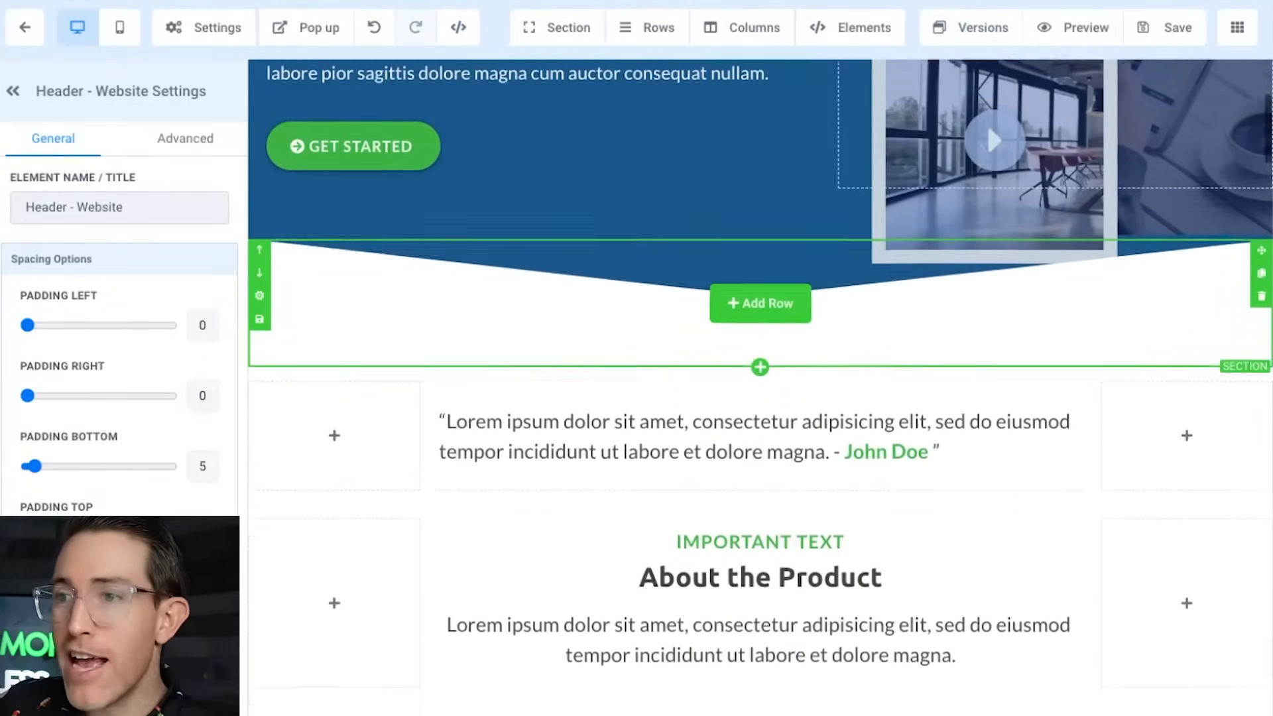
# Step: Add a Custom Code element below About the Product and save the Vidalytics embed script
pyautogui.scroll(-3)
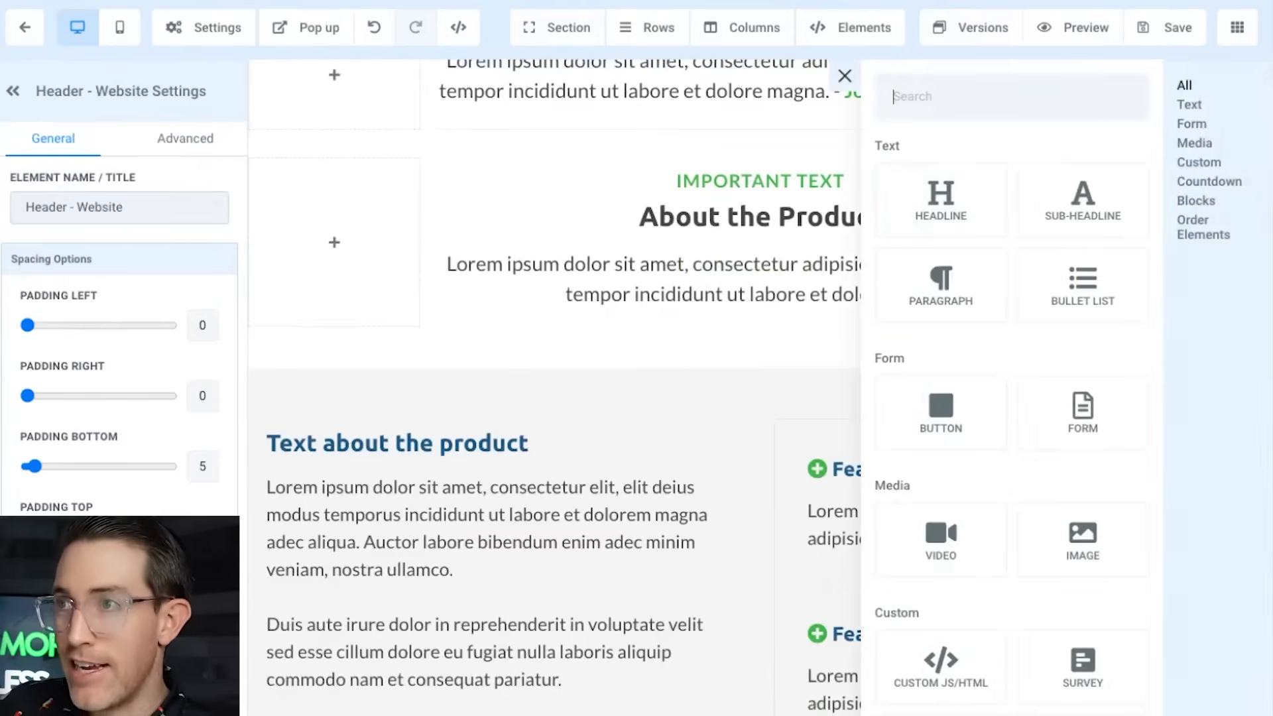
pyautogui.write('html')
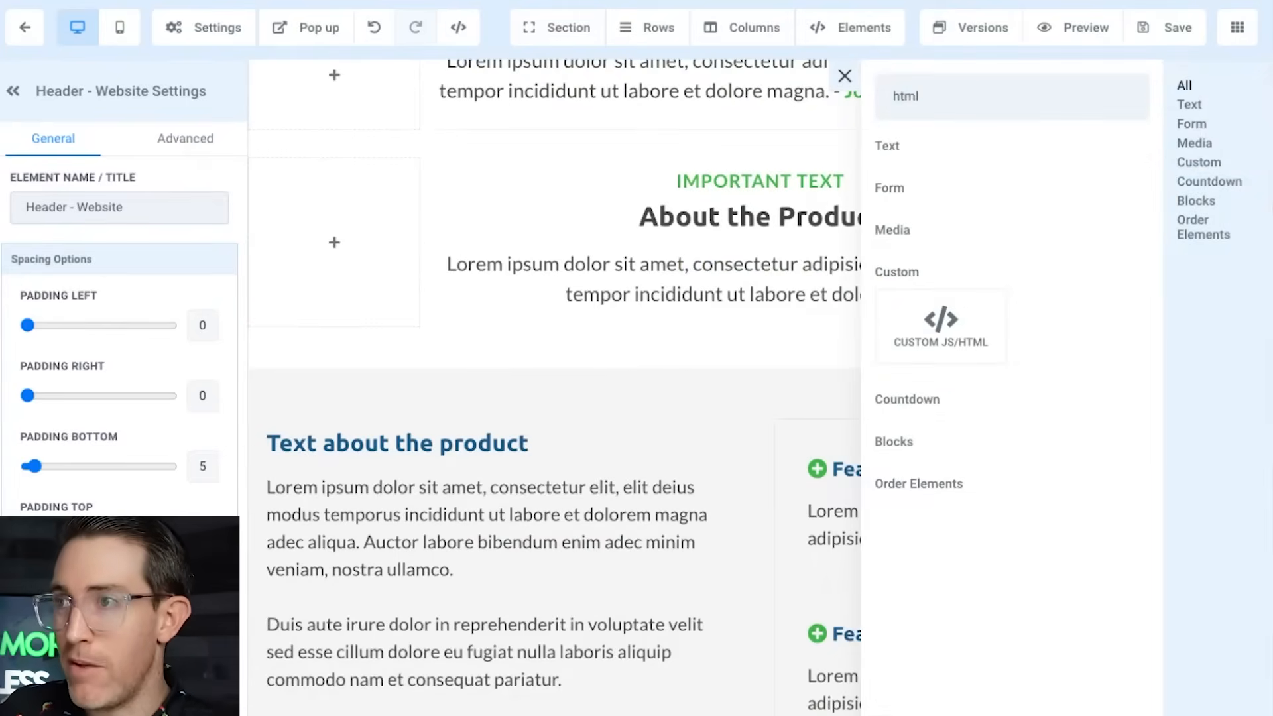
pyautogui.click(939, 325)
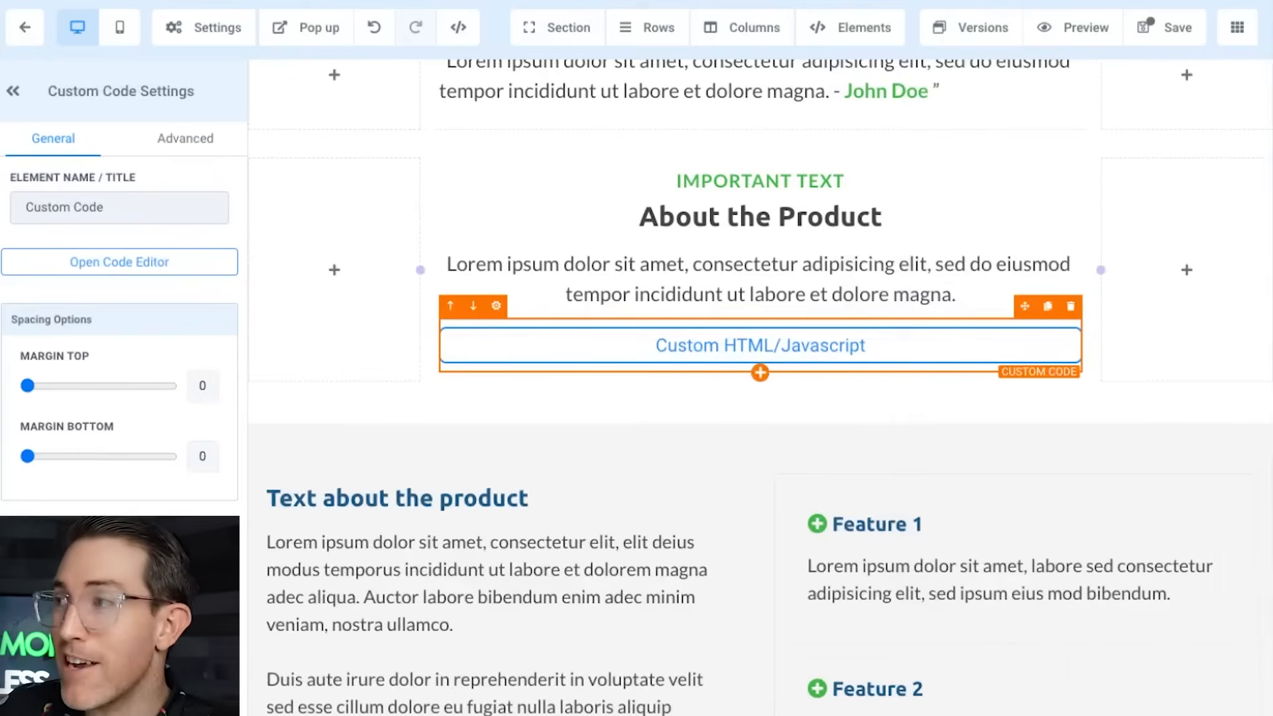
pyautogui.click(119, 262)
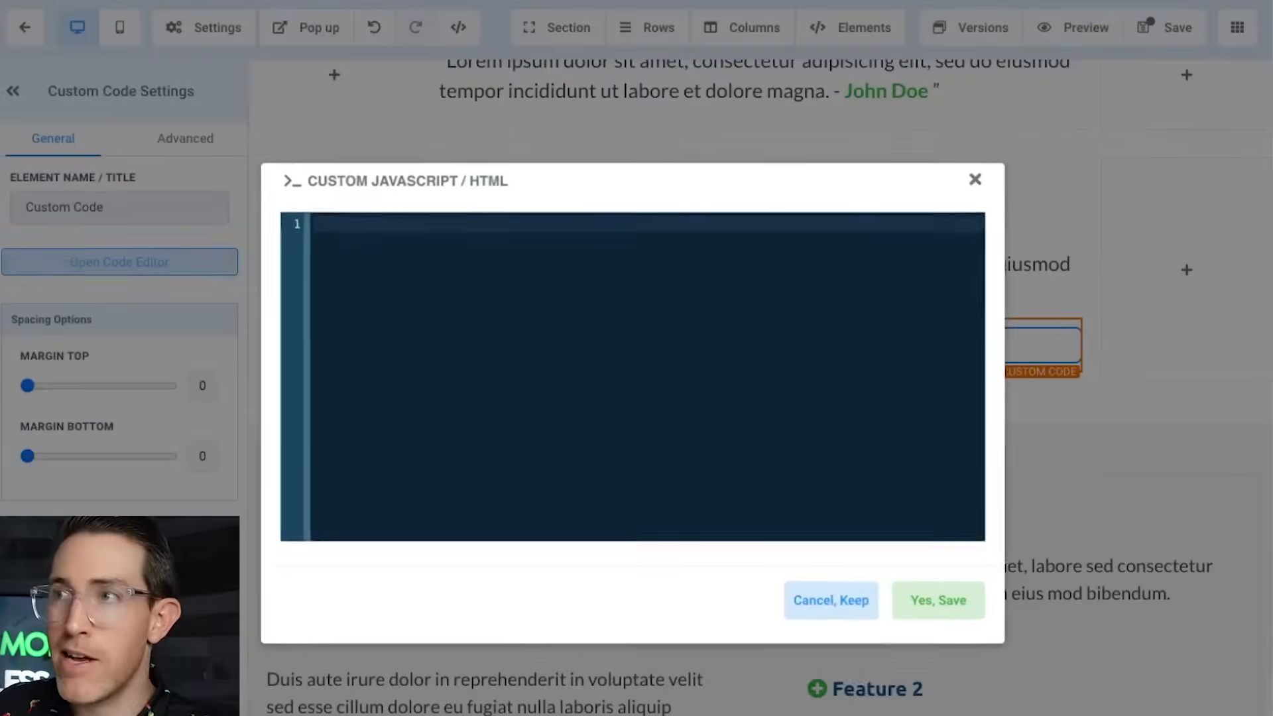
pyautogui.click(829, 600)
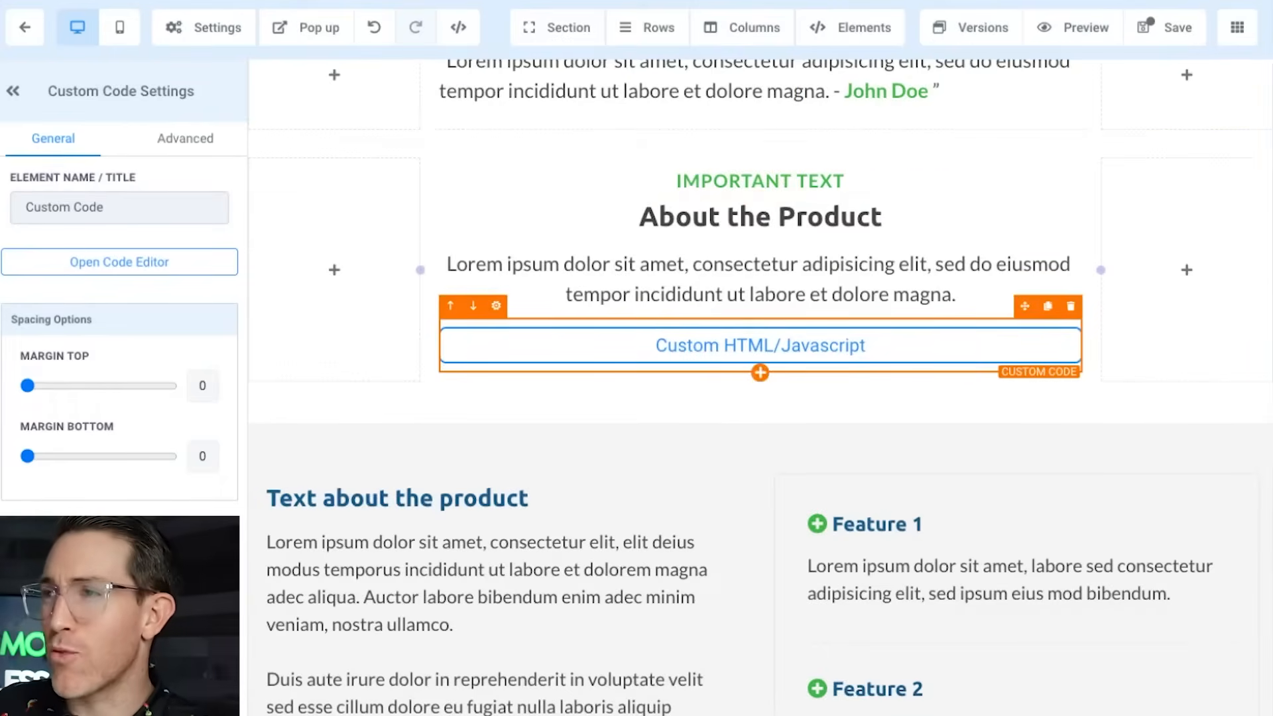
pyautogui.moveTo(759, 344)
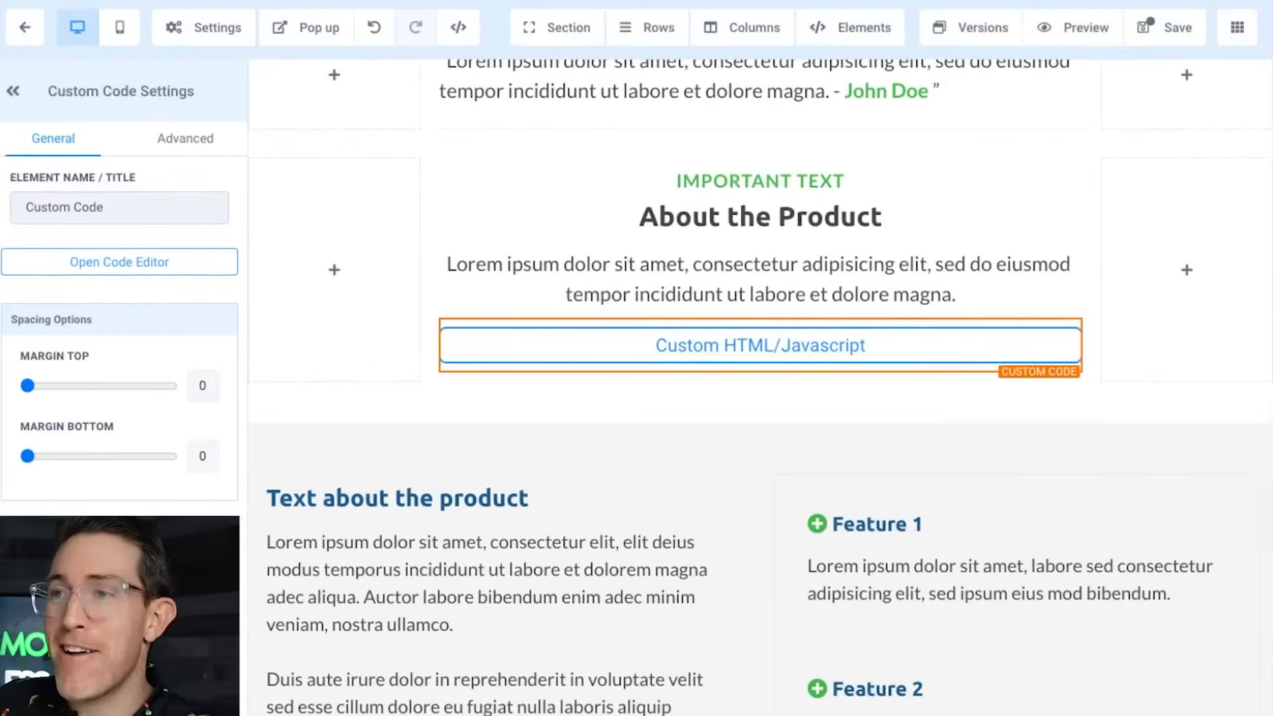
pyautogui.click(119, 262)
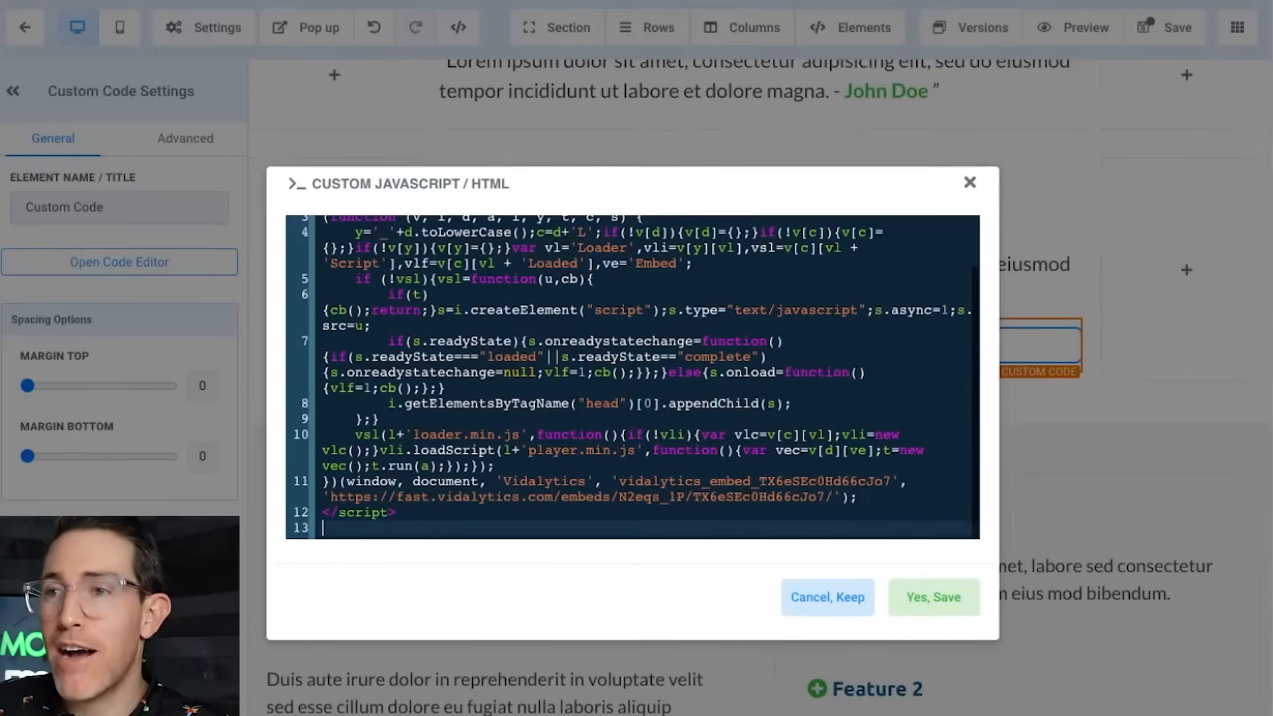
pyautogui.click(933, 598)
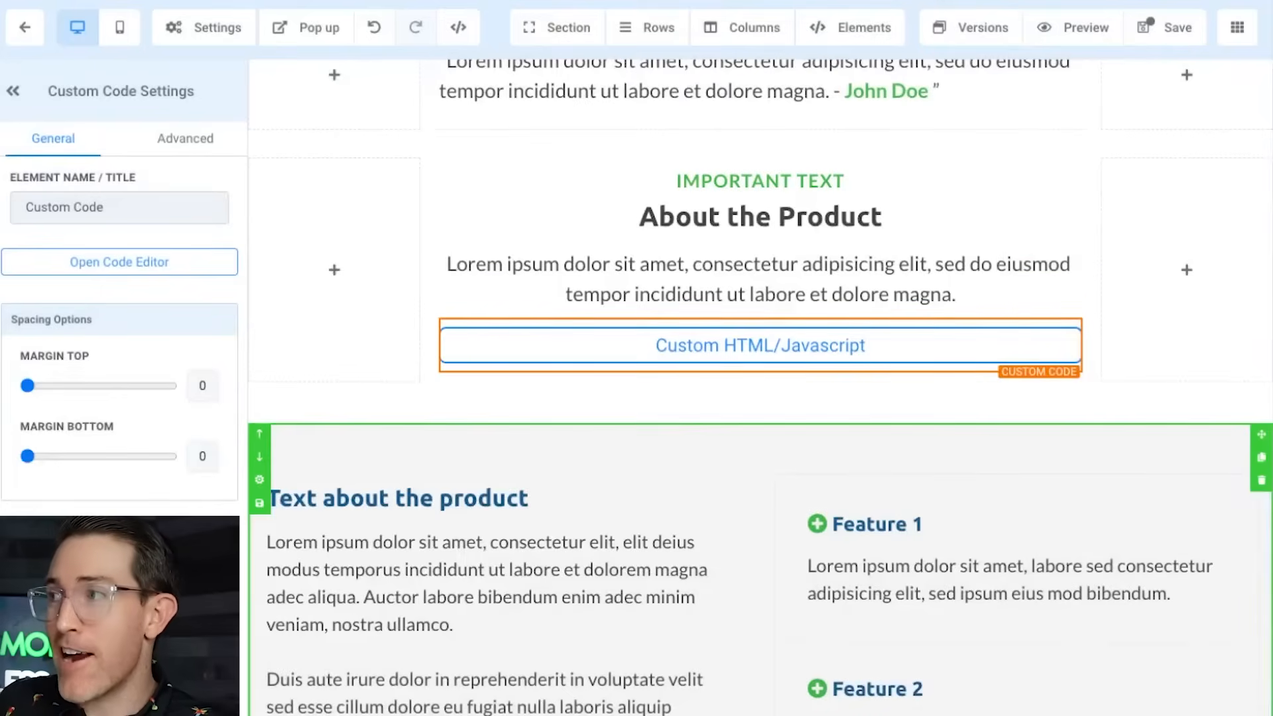
pyautogui.scroll(3)
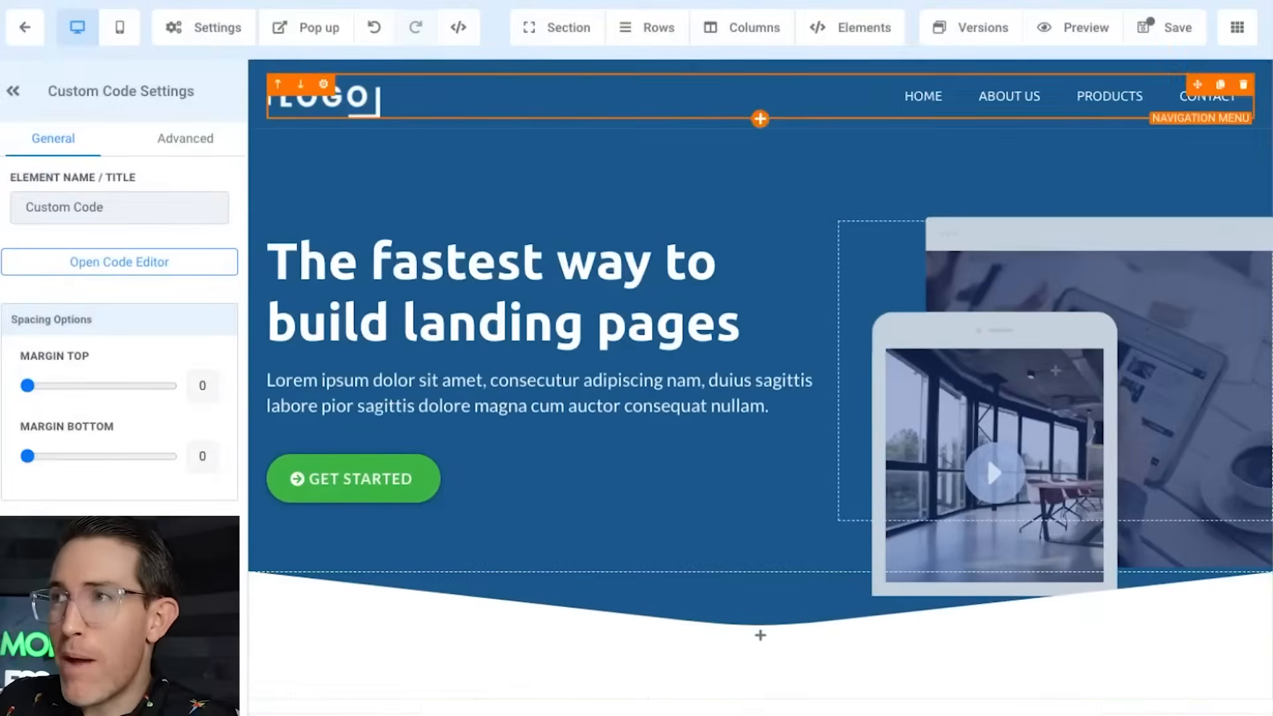
# Step: Enable the </> code preview and scroll to the rendered video under About the Product
pyautogui.click(1072, 26)
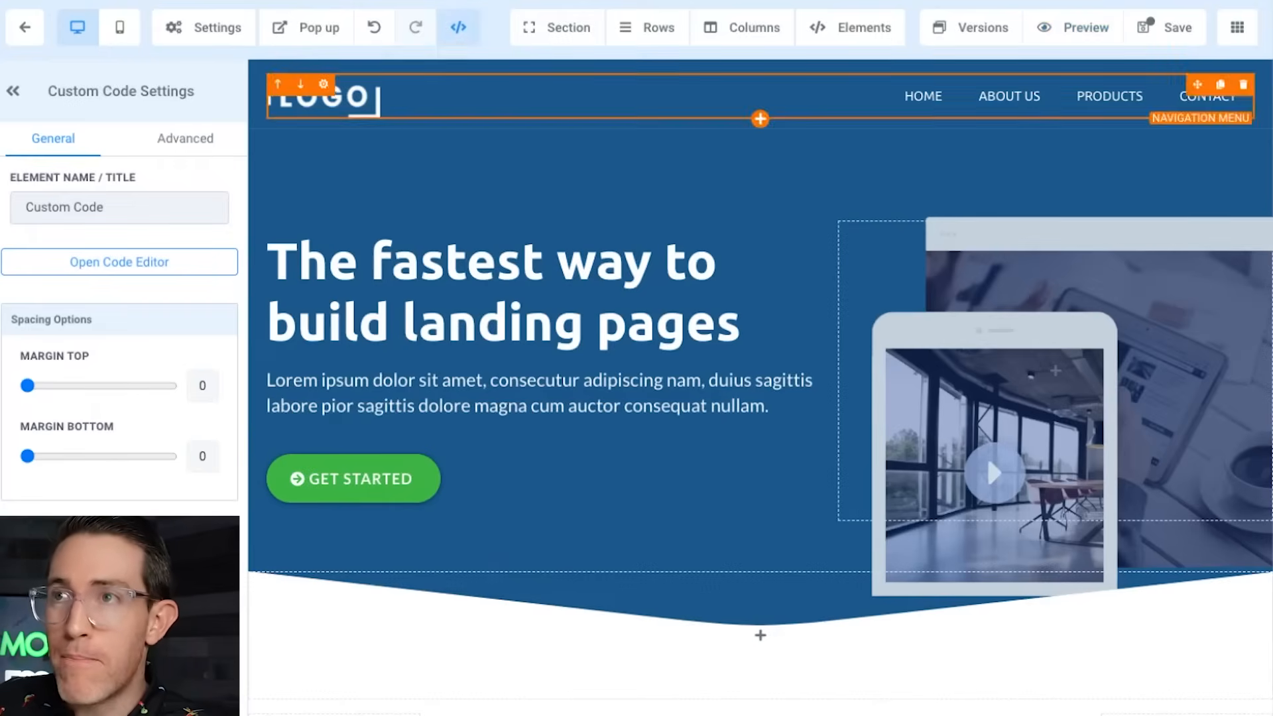
pyautogui.scroll(-3)
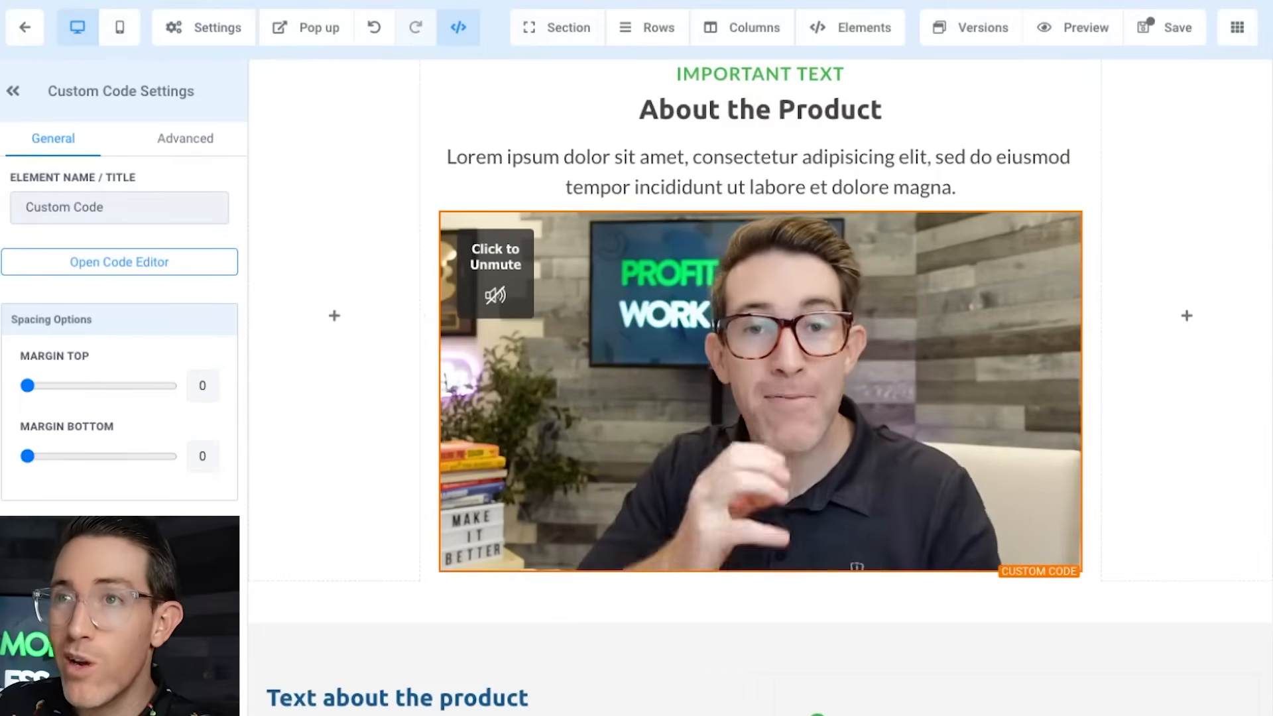
pyautogui.scroll(-3)
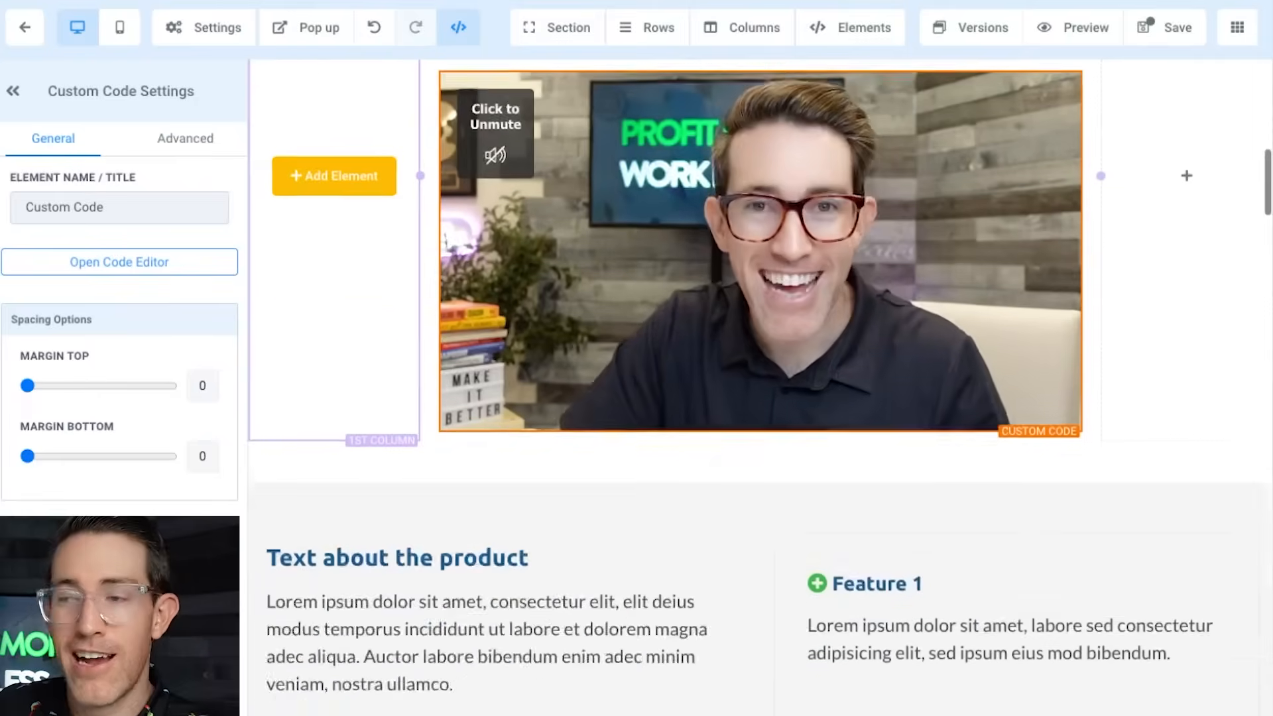
pyautogui.scroll(3)
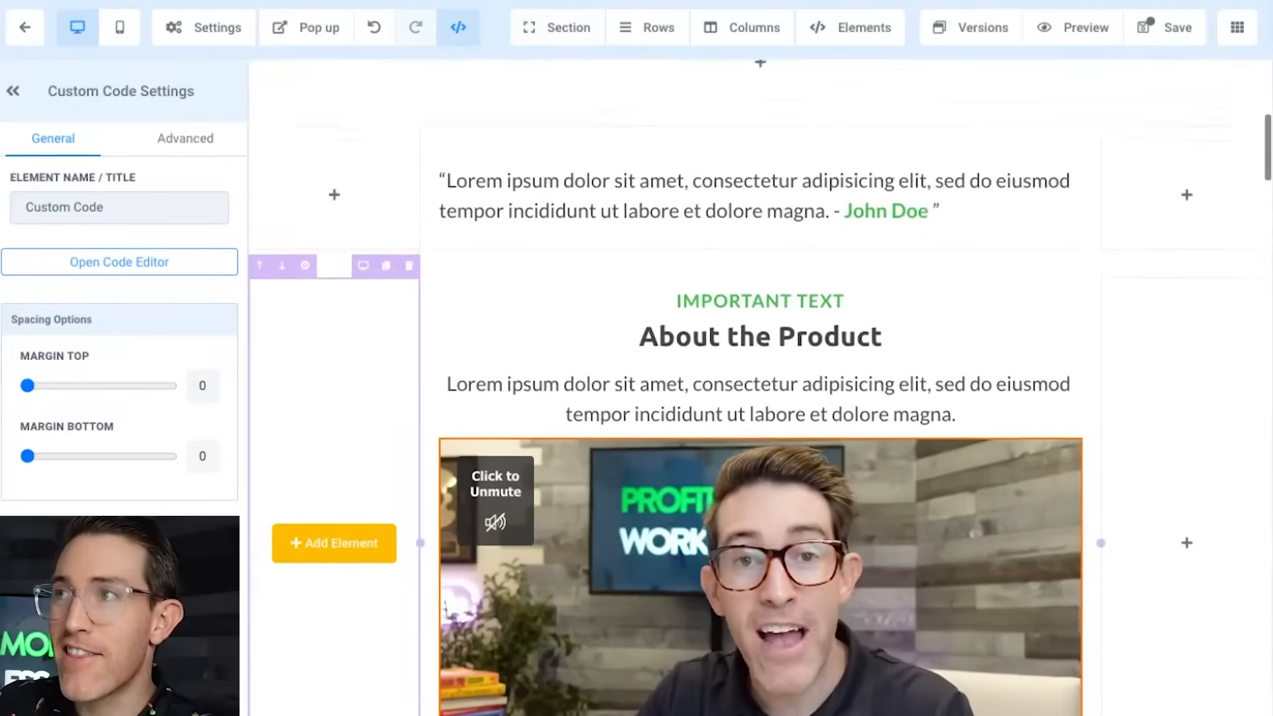
pyautogui.scroll(3)
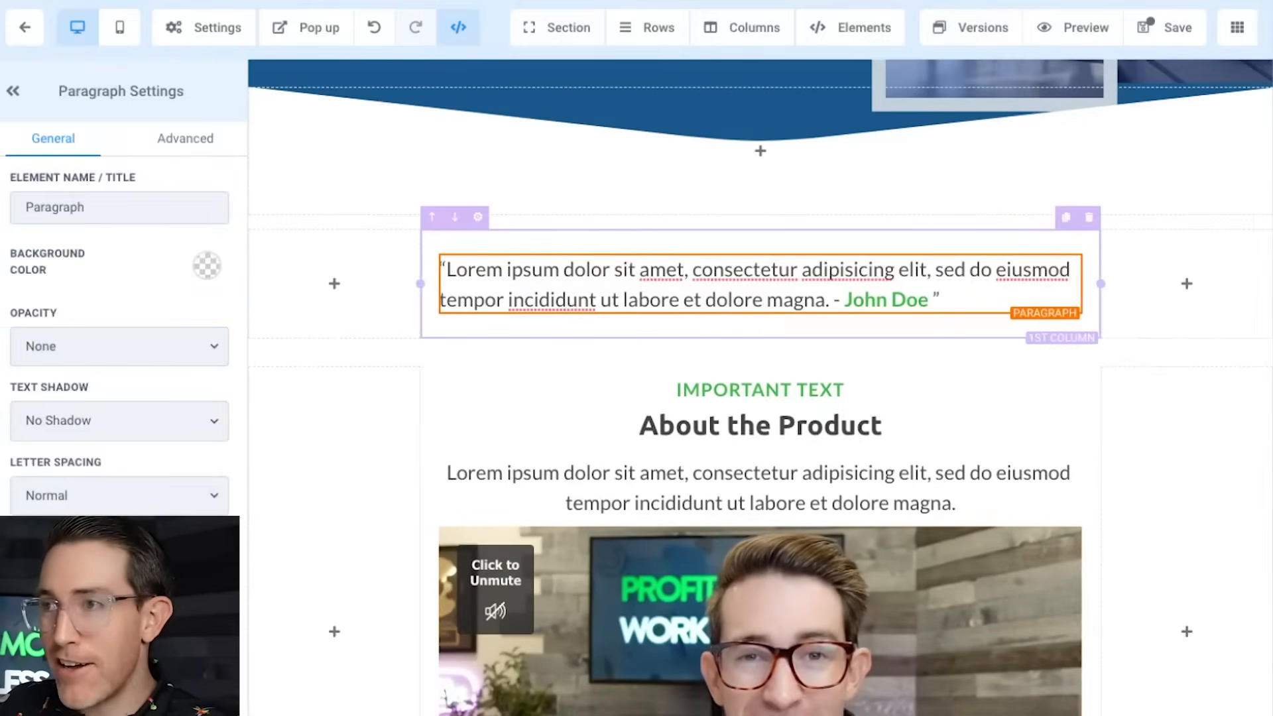
# Step: Append {{today}} {{location.name}} {{month}} on a new line in the John Doe testimonial
pyautogui.click(755, 285)
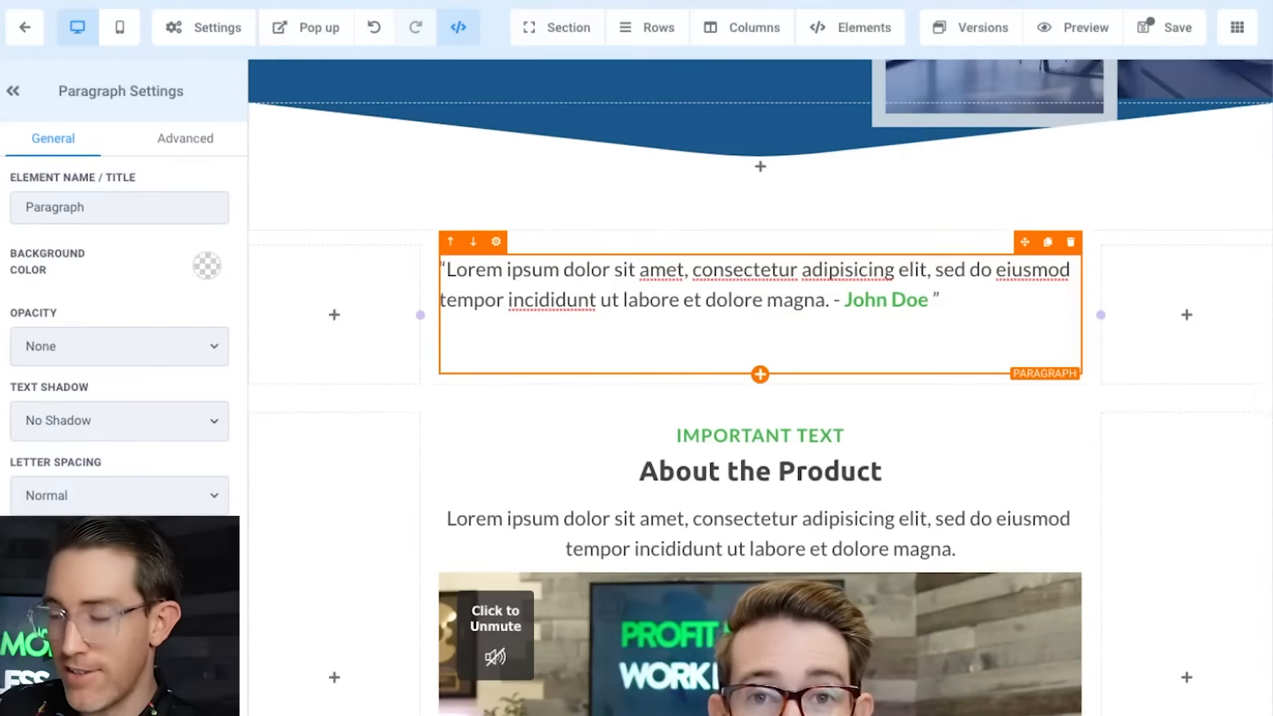
pyautogui.write('[{')
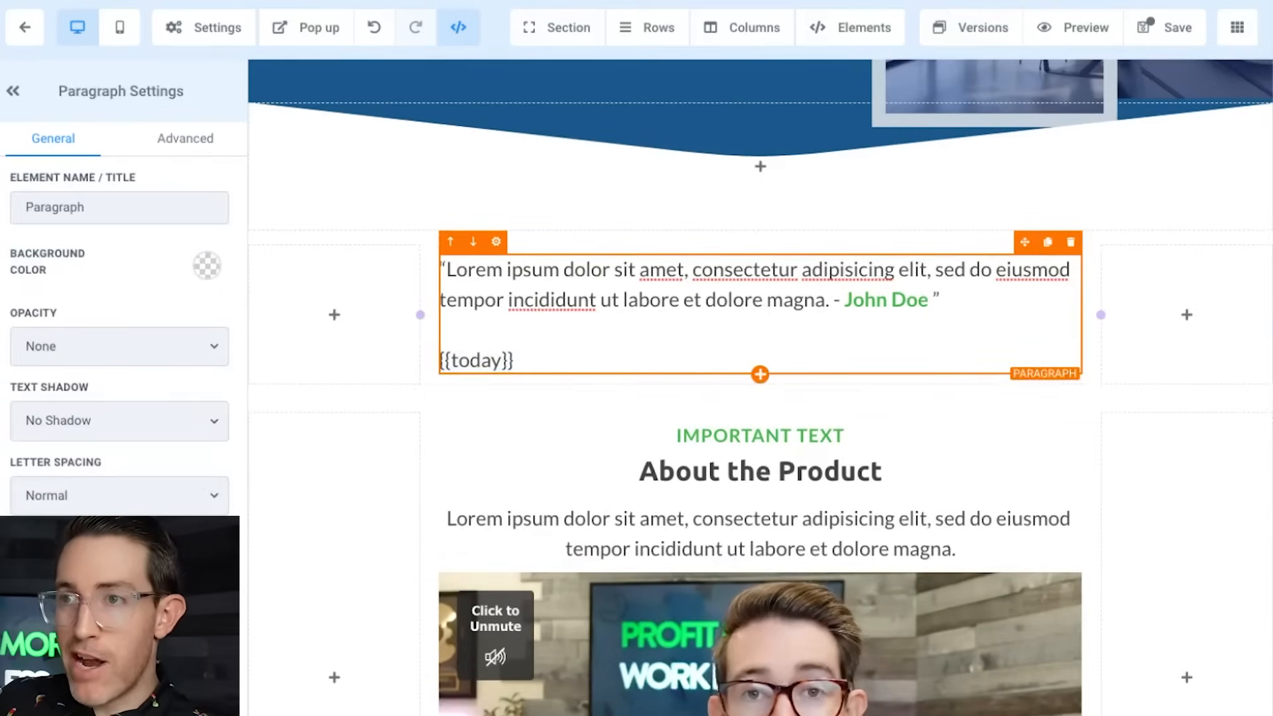
pyautogui.click(514, 360)
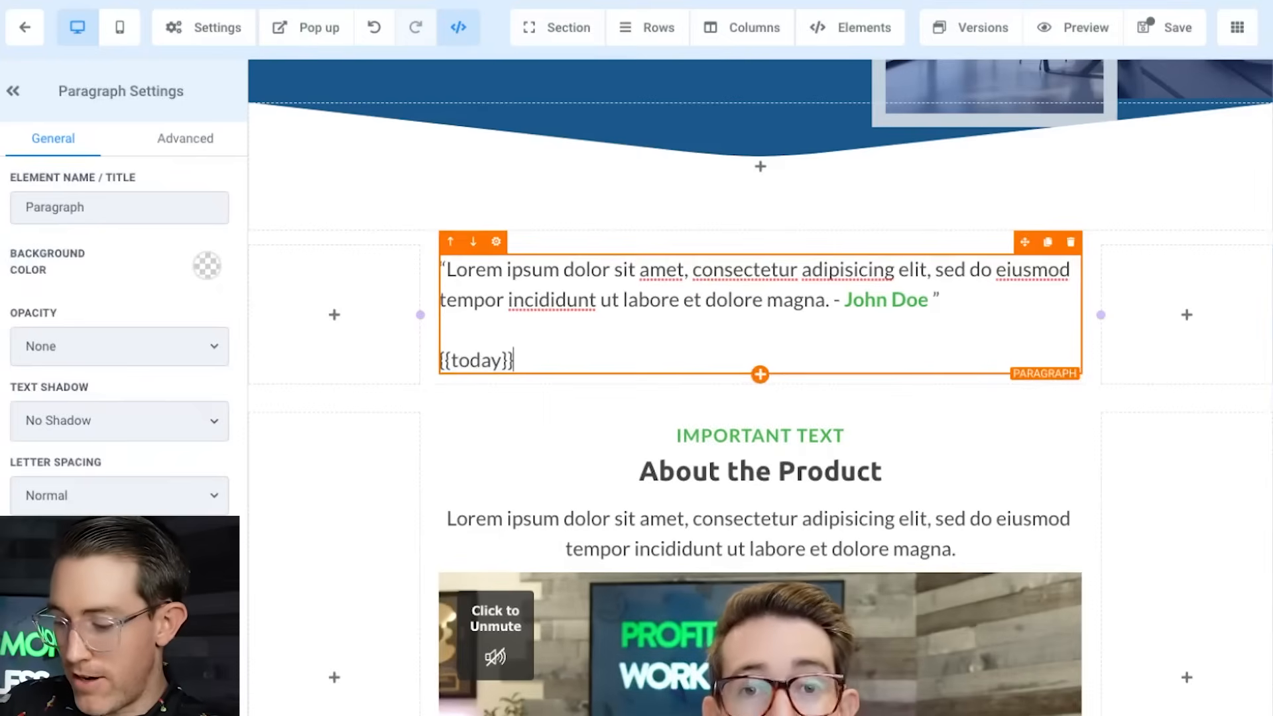
pyautogui.write('{{location.name')
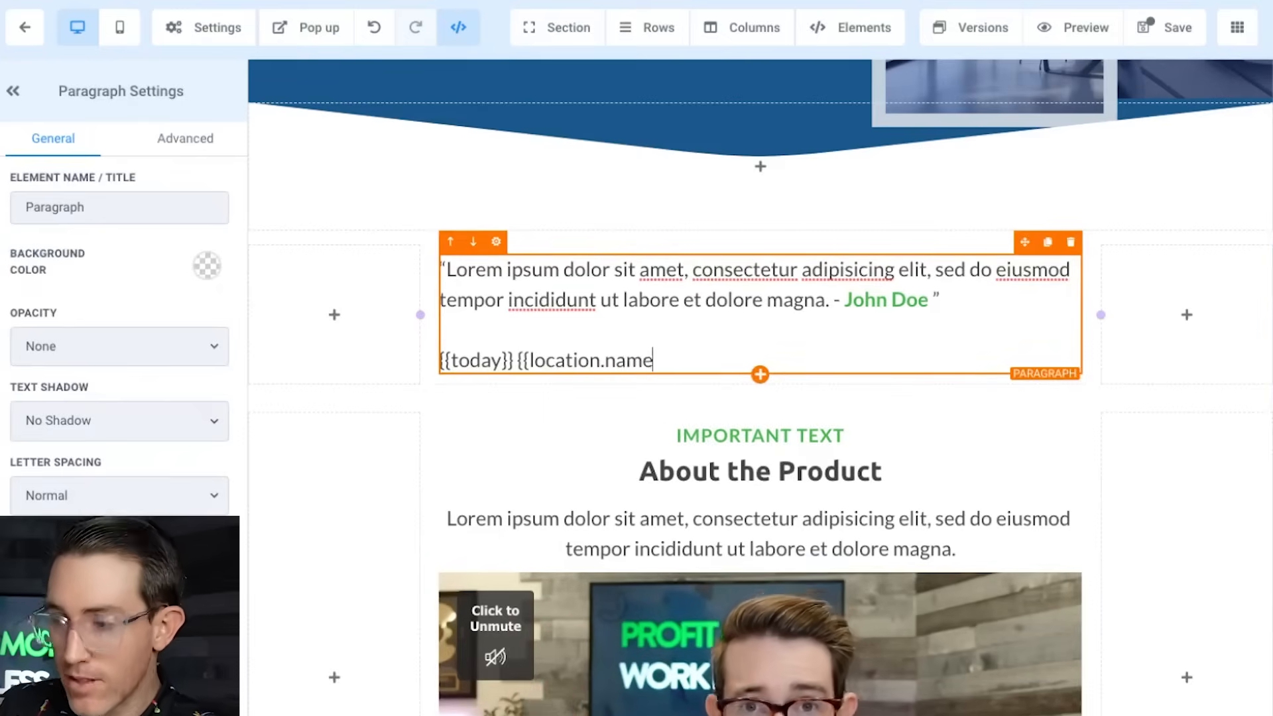
pyautogui.write('}}')
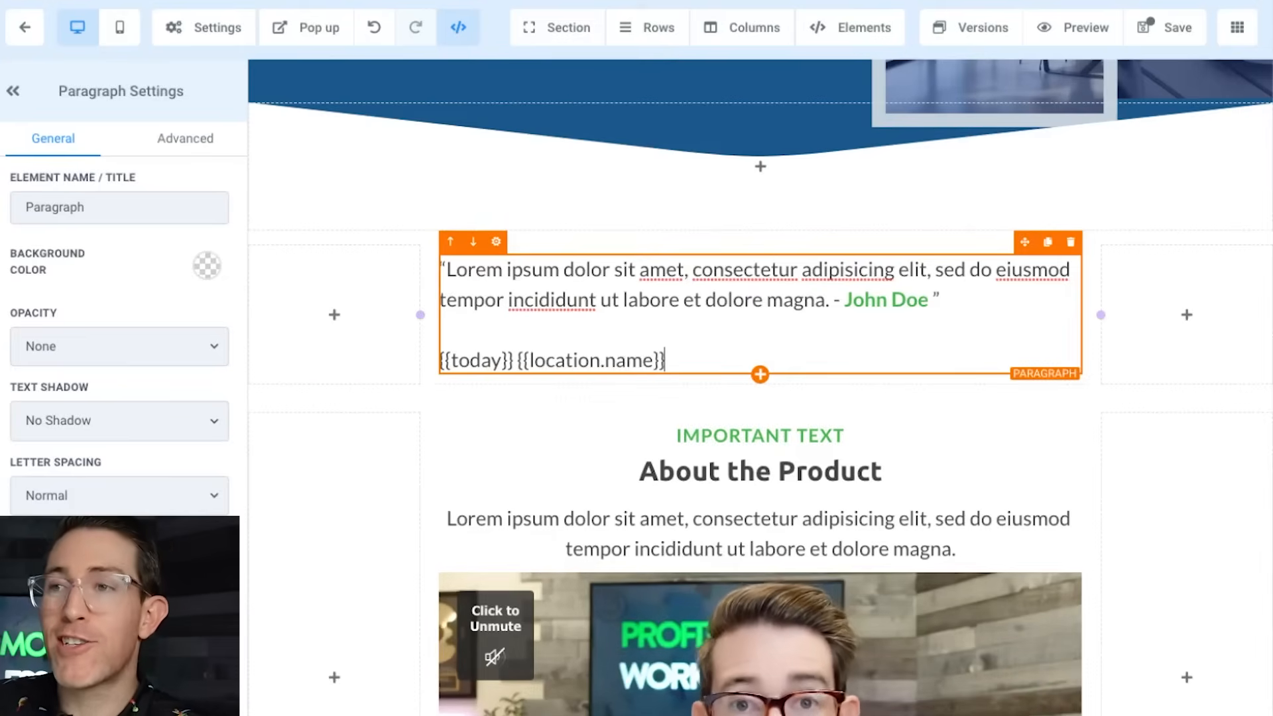
pyautogui.click(759, 435)
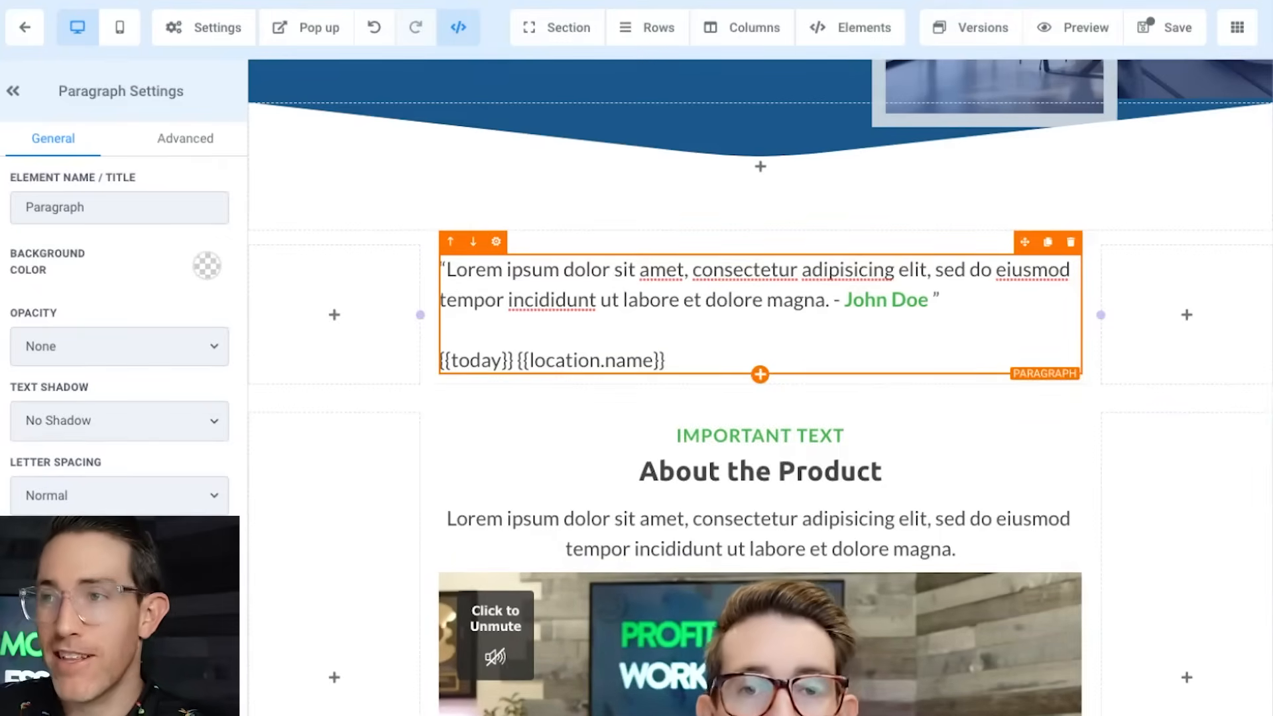
pyautogui.write('{{')
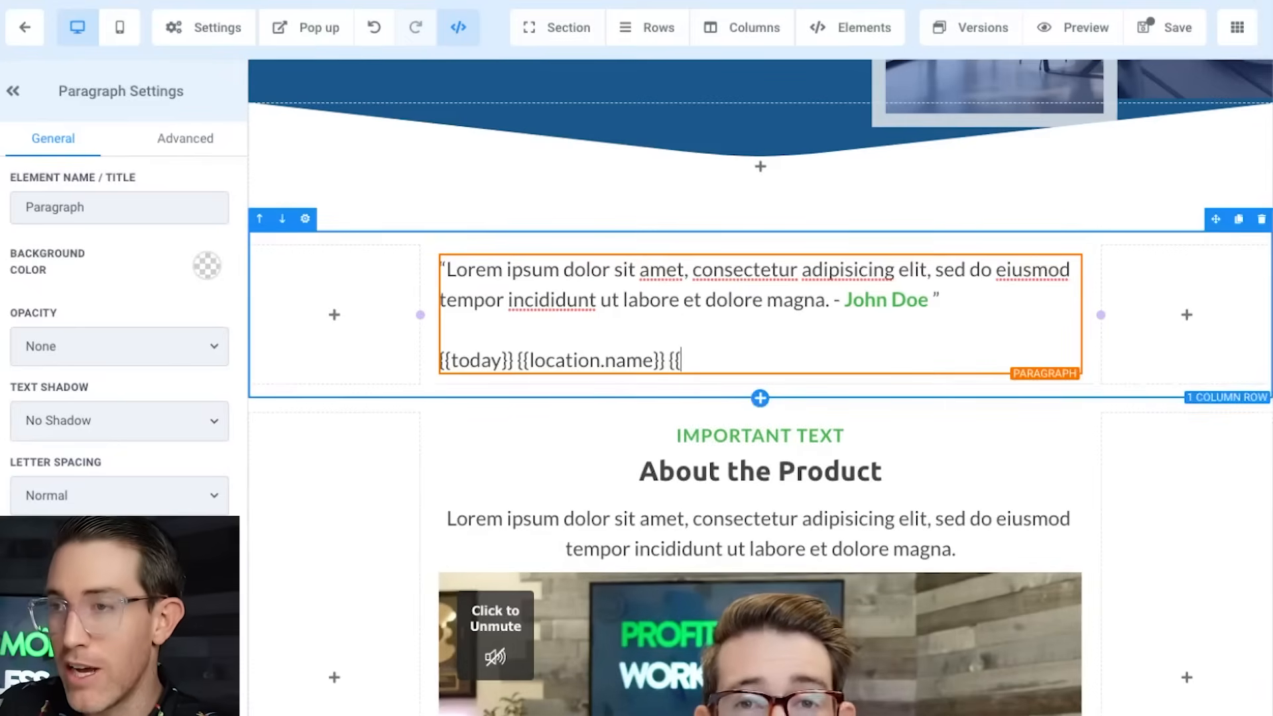
pyautogui.write('month')
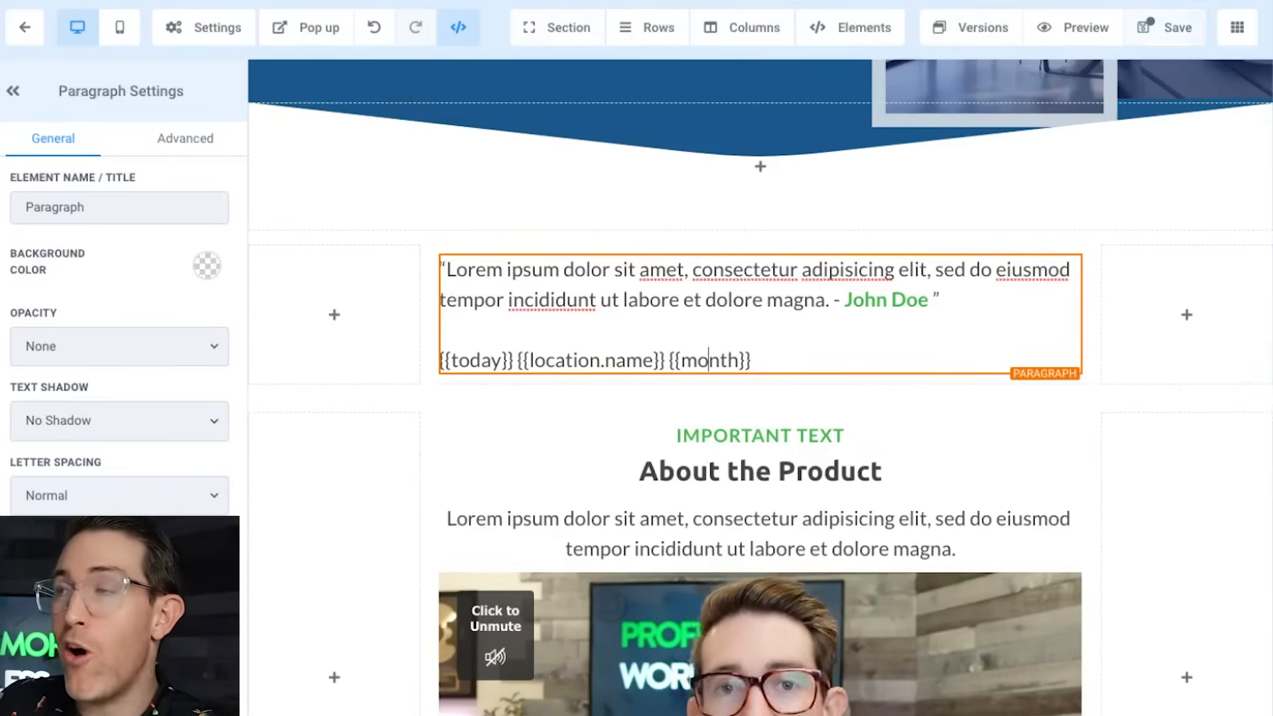
pyautogui.click(1164, 27)
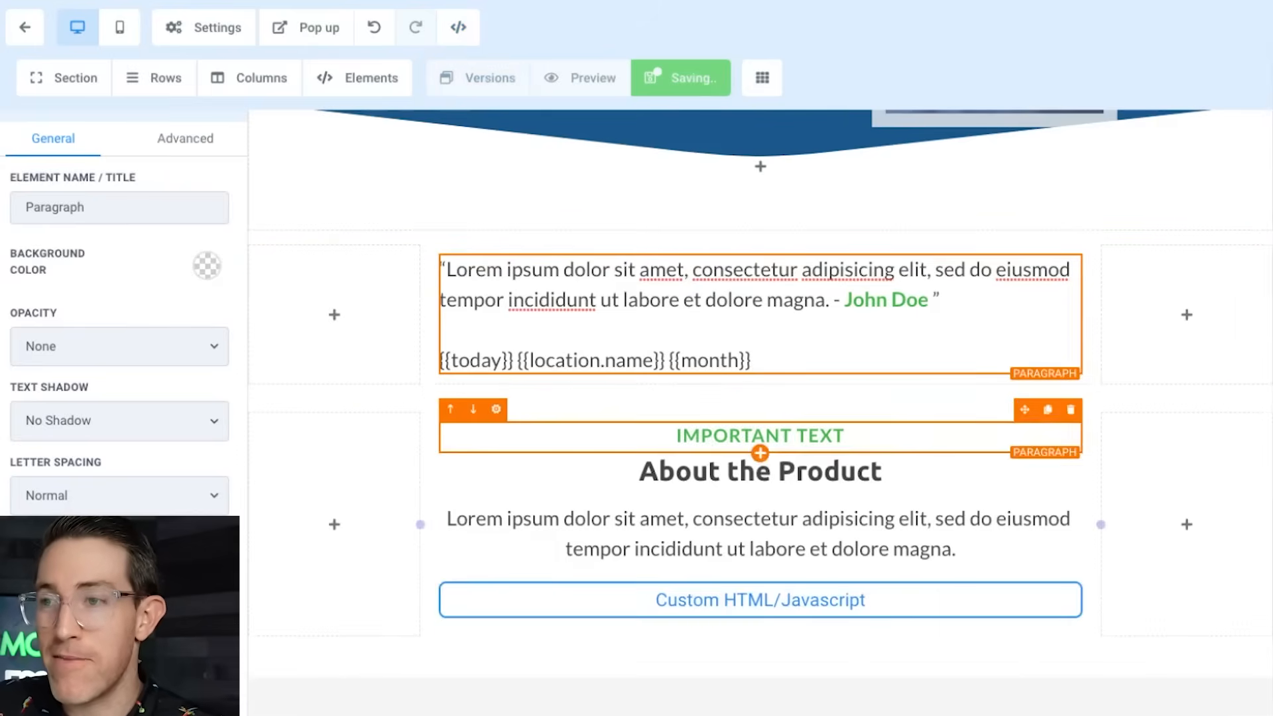
# Step: Scroll through the saved sales page preview, from hero section to John Doe testimonial
pyautogui.scroll(-3)
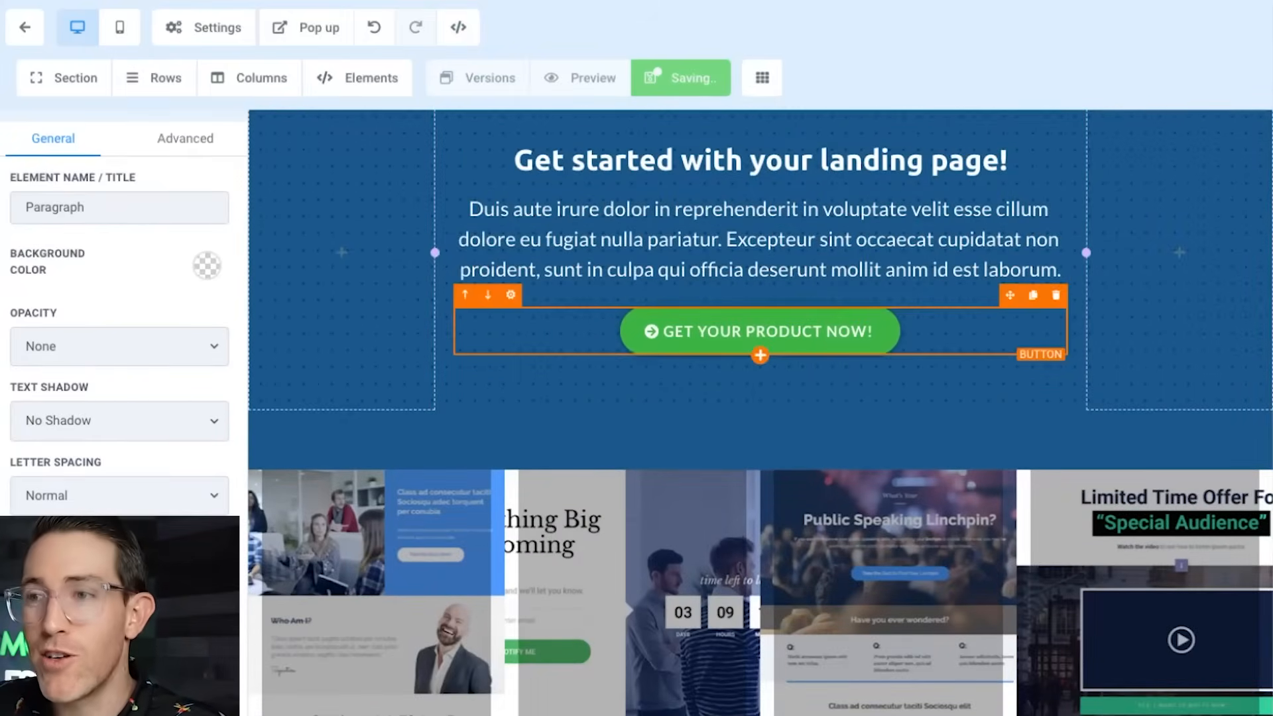
pyautogui.scroll(-3)
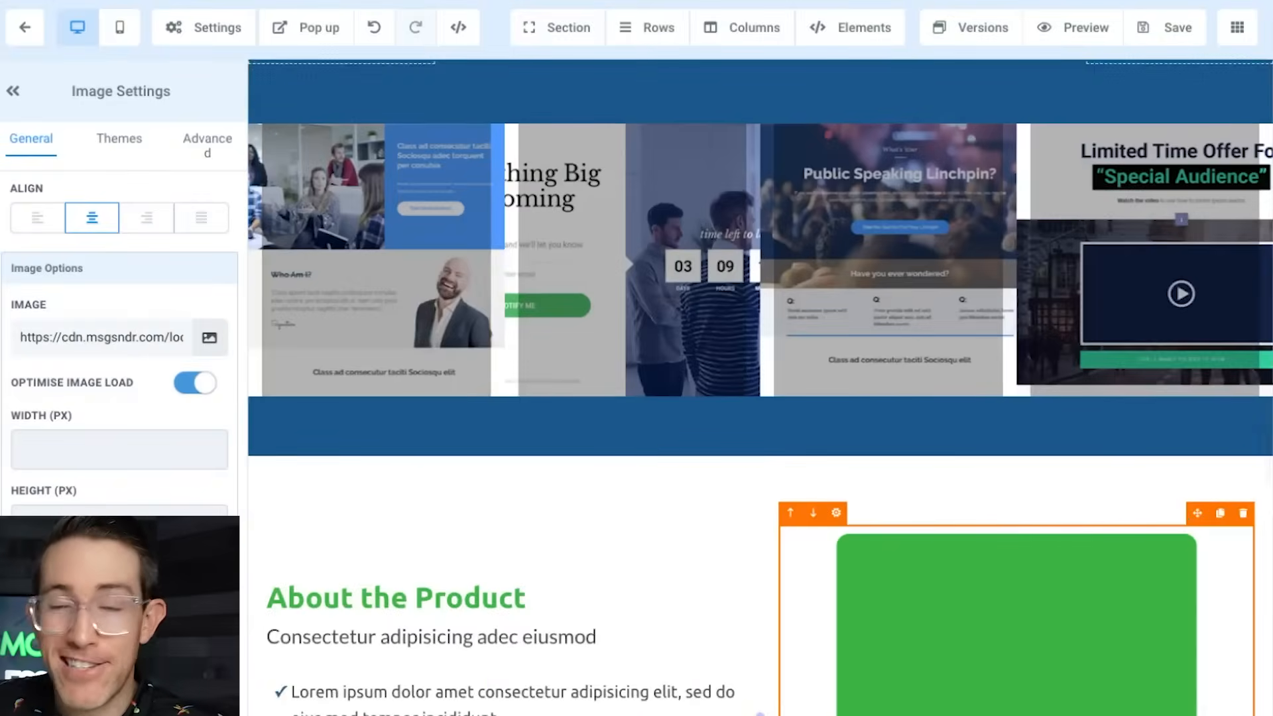
pyautogui.scroll(-3)
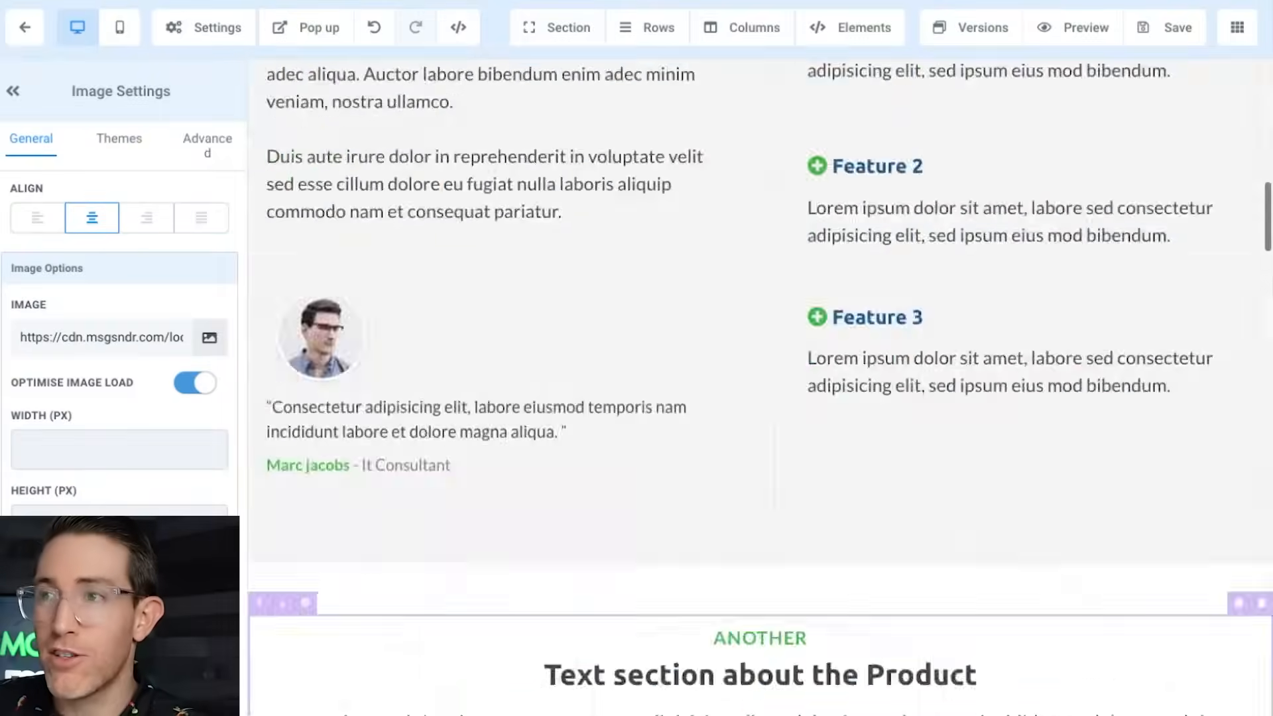
pyautogui.scroll(3)
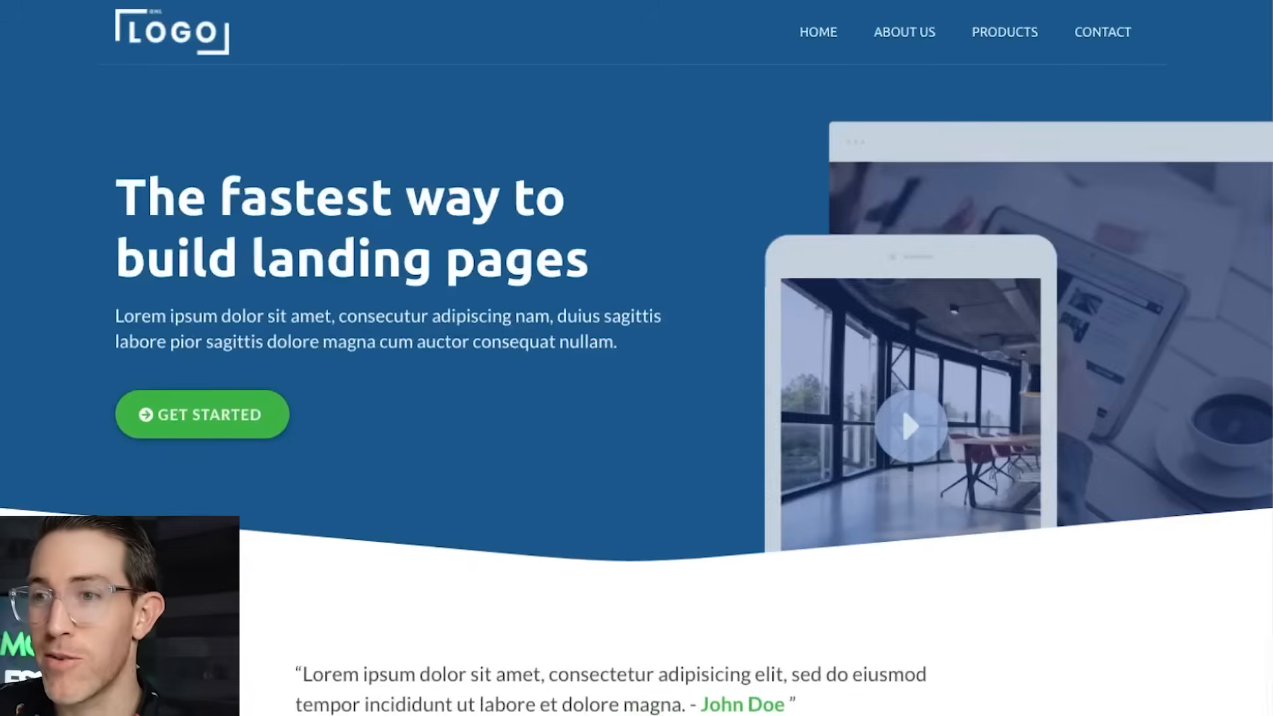
# Step: Open the funnel's page list showing Sales Page Clone and Sales Page
pyautogui.scroll(-3)
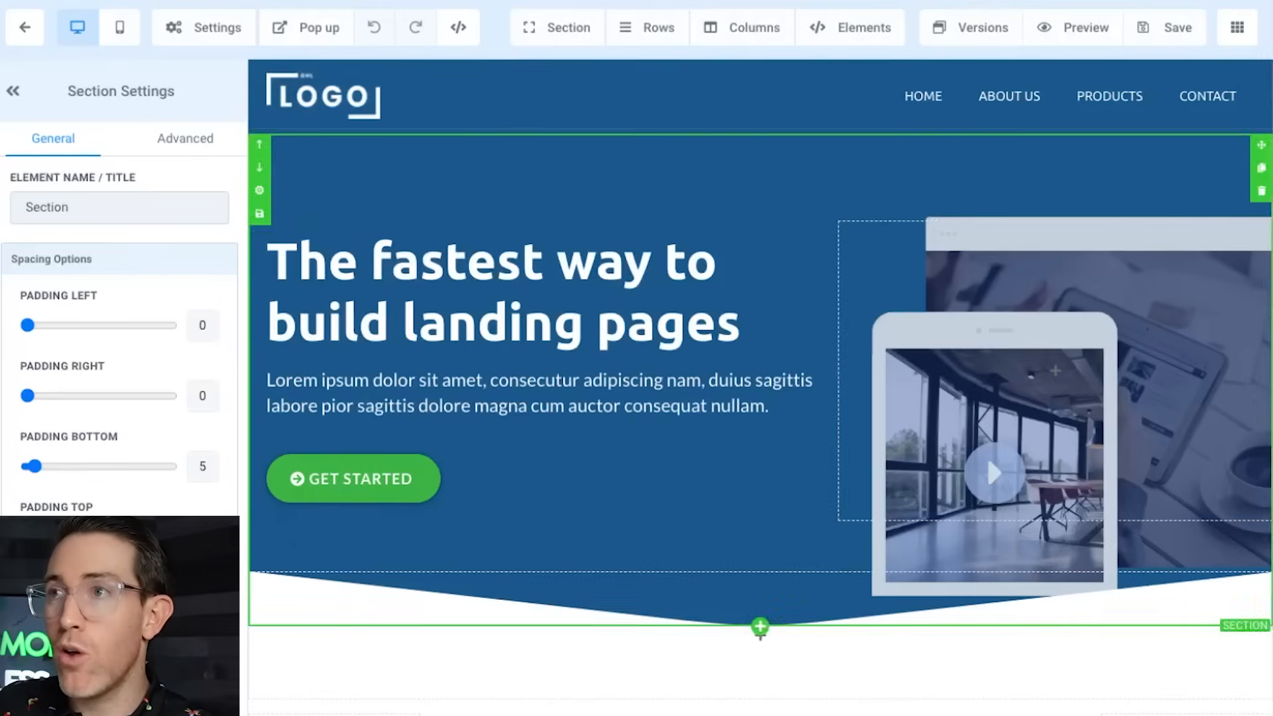
pyautogui.click(1238, 26)
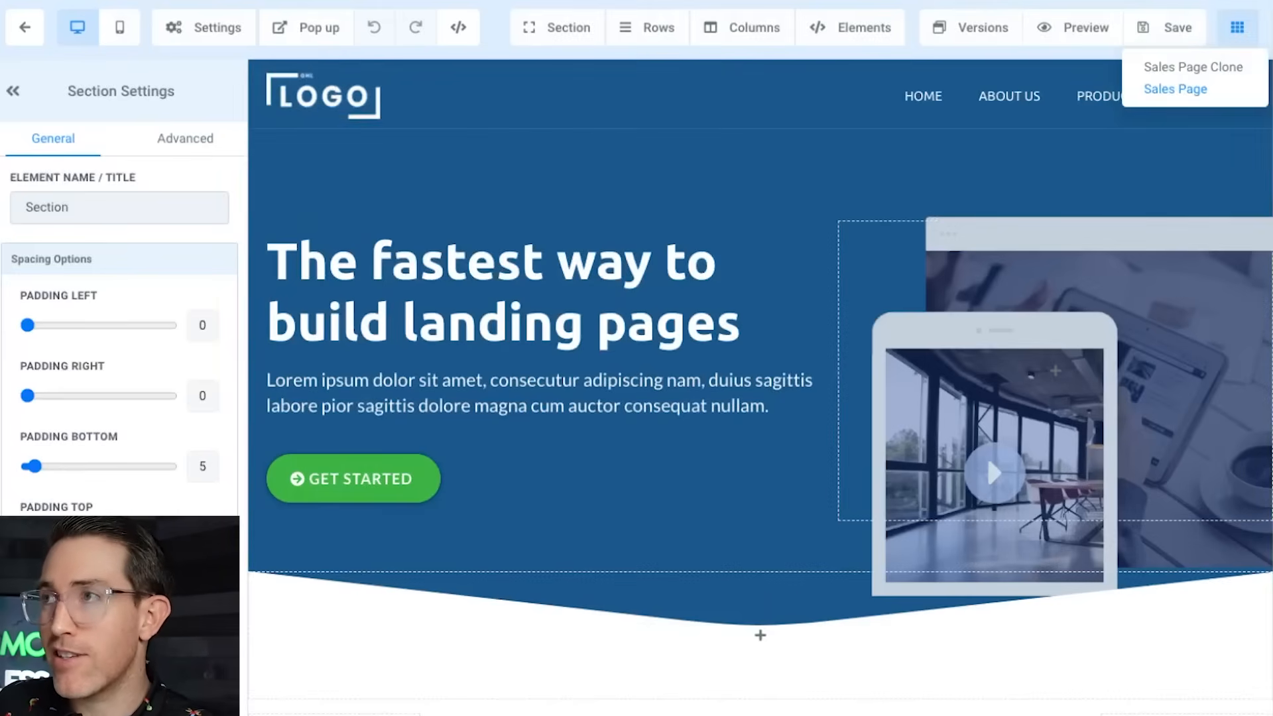